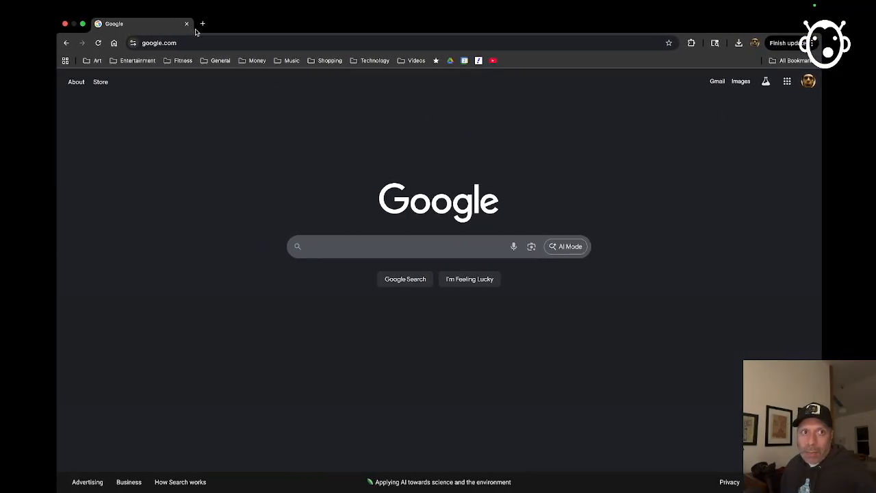
Step: Search Google for 'akai downloads' from the address bar
left_click(159, 42)
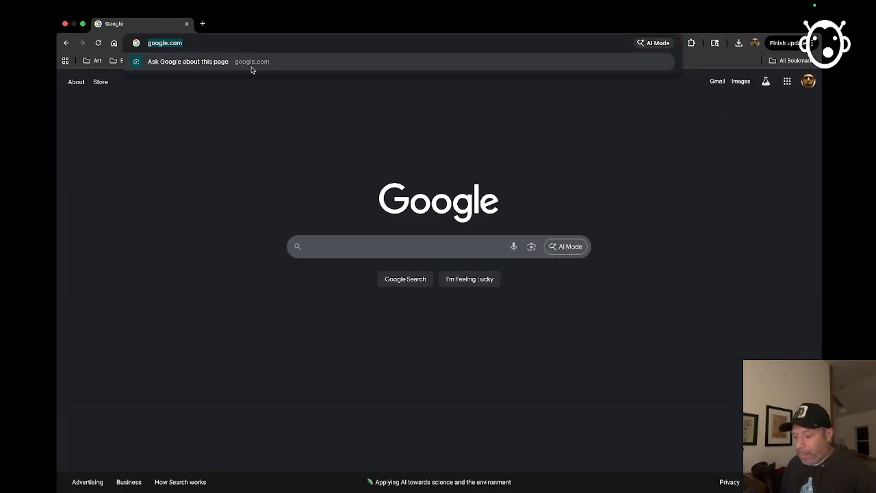
type("akai downloads")
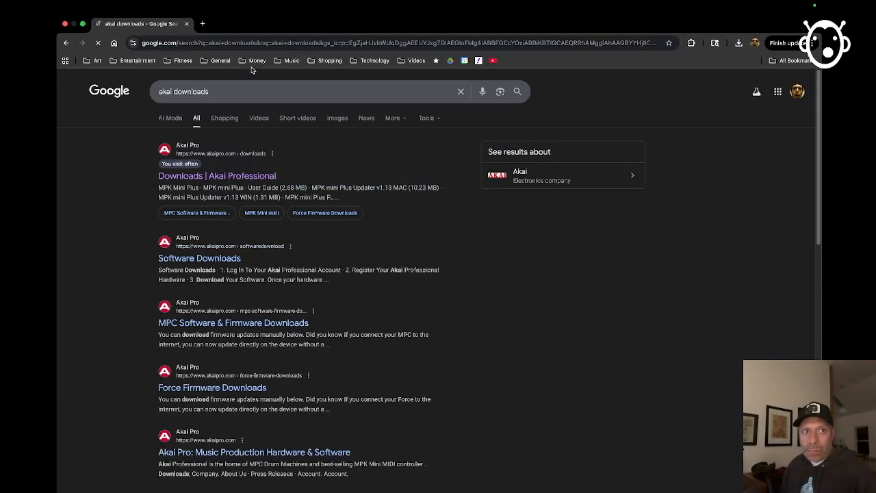
Step: Go to Akai Professional's downloads page and bring up the MPK Mini Plus download list
left_click(217, 175)
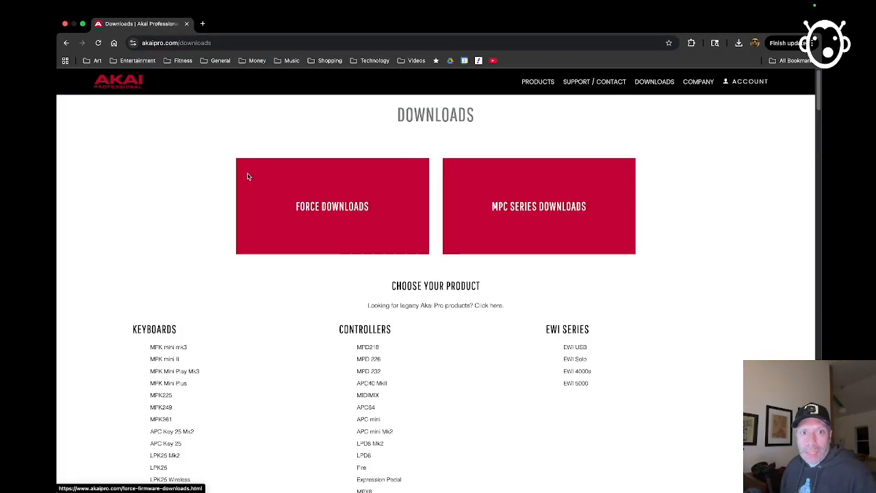
mouse_move(177, 378)
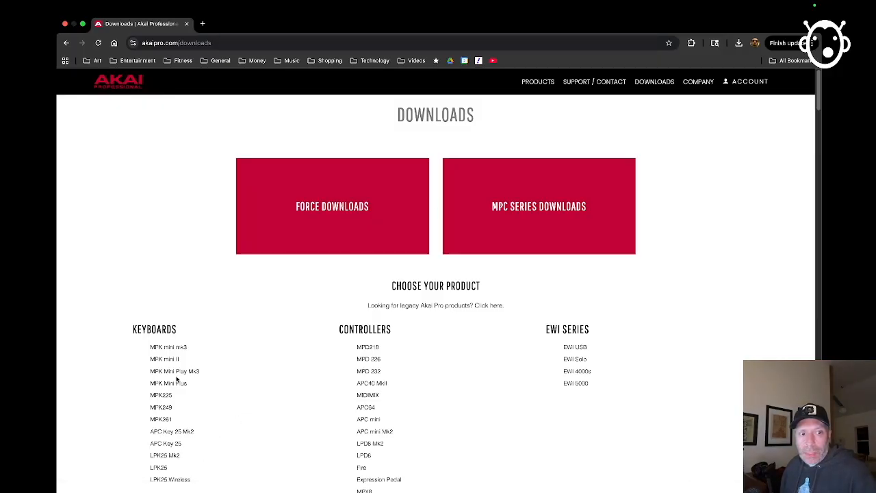
left_click(176, 371)
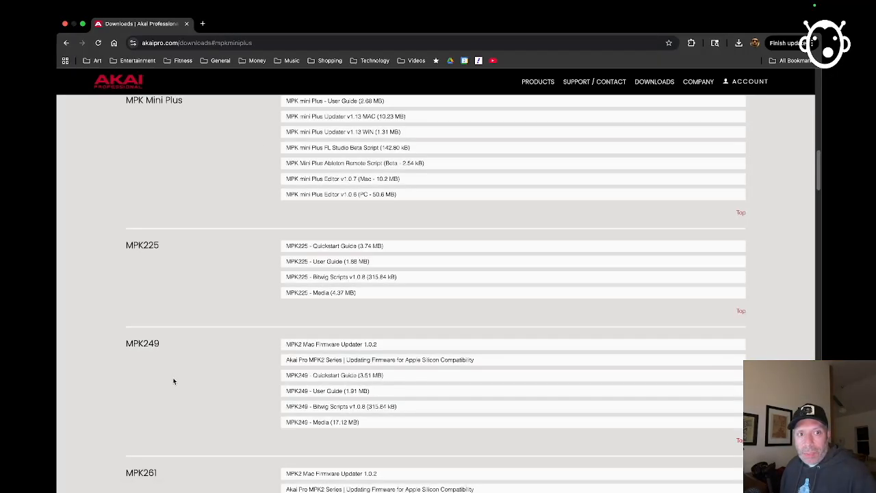
scroll("up", 3)
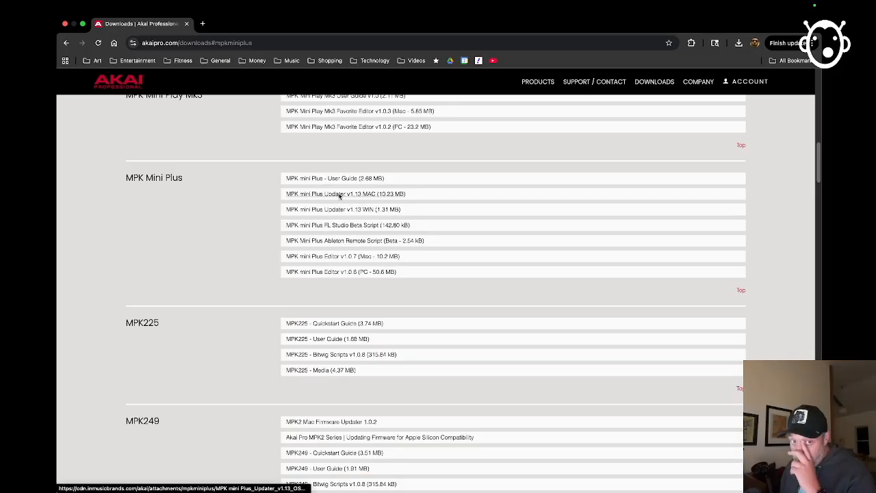
mouse_move(386, 208)
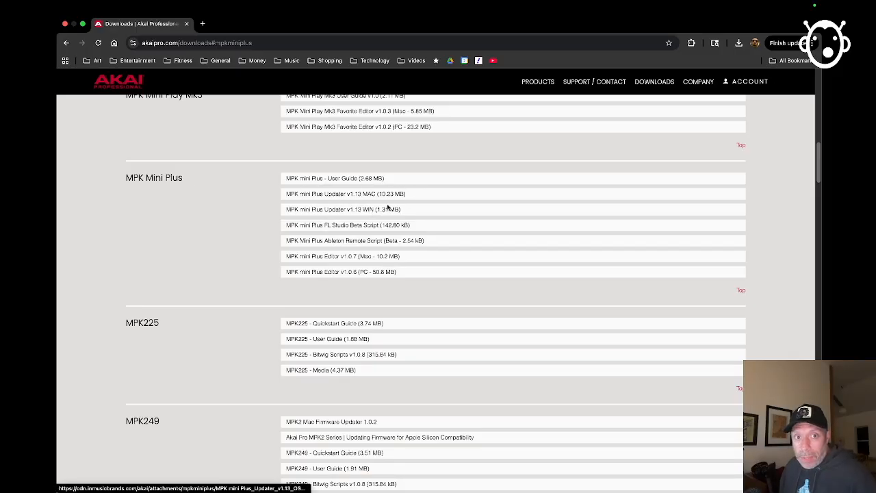
mouse_move(332, 194)
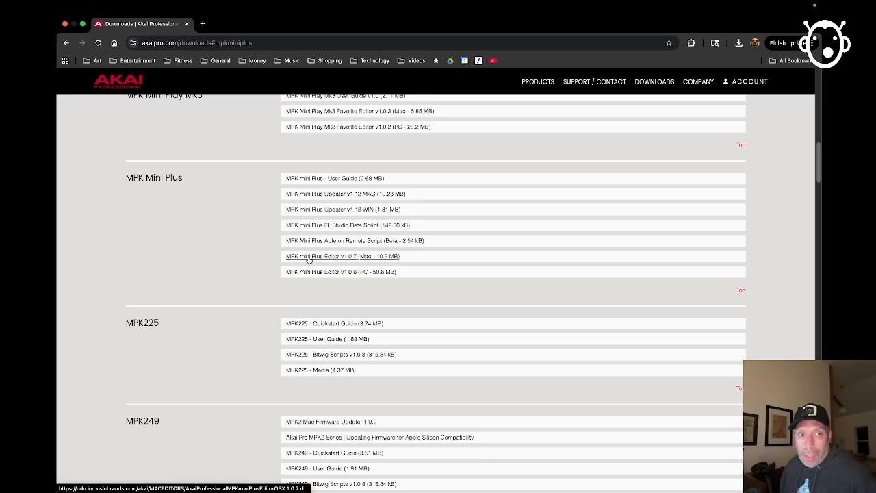
mouse_move(332, 260)
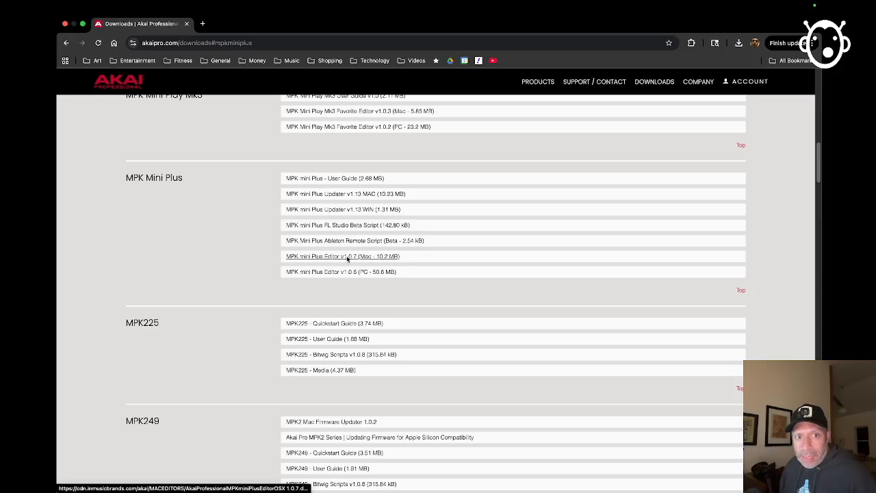
mouse_move(405, 258)
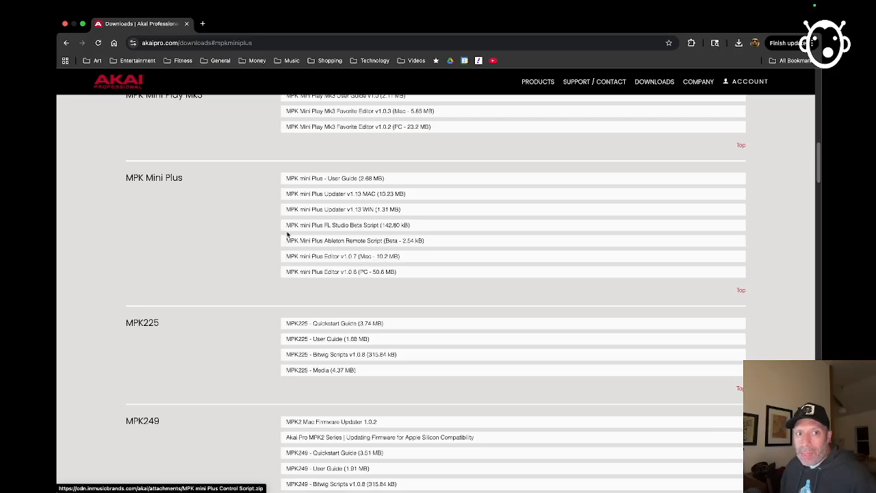
mouse_move(361, 241)
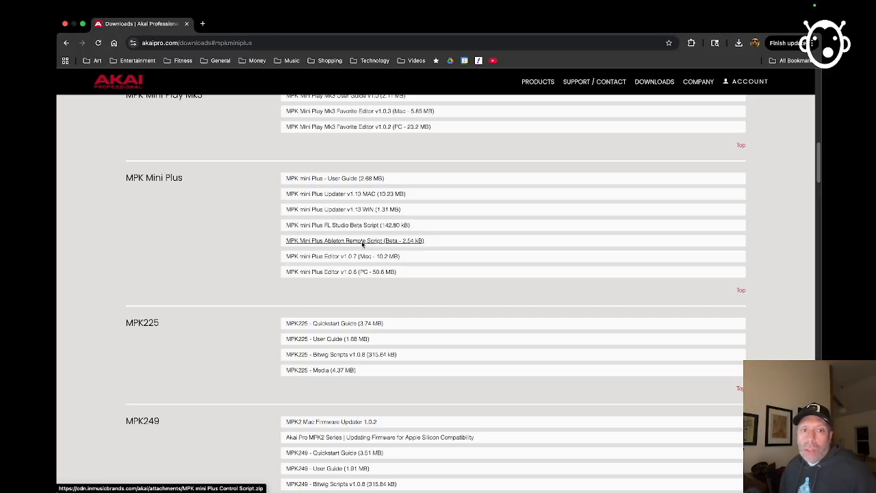
Step: Download the MPK Mini Plus Ableton remote script, then return to the home folder in Finder
left_click(739, 42)
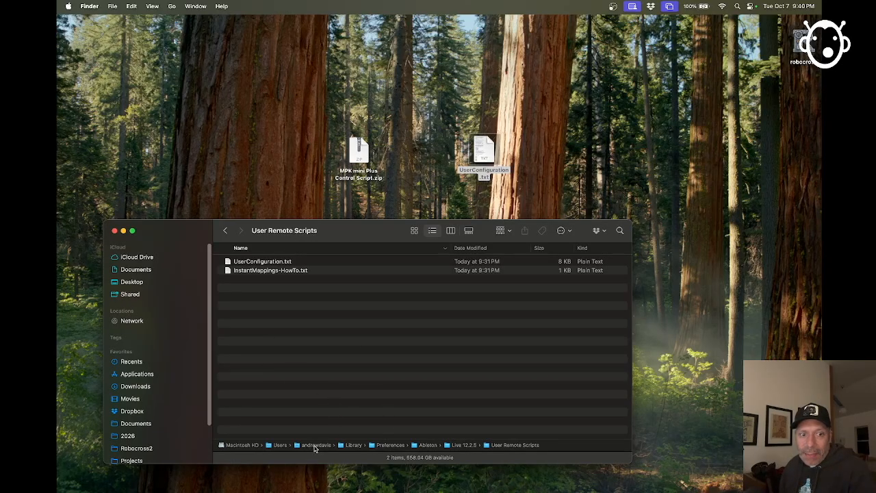
left_click(315, 444)
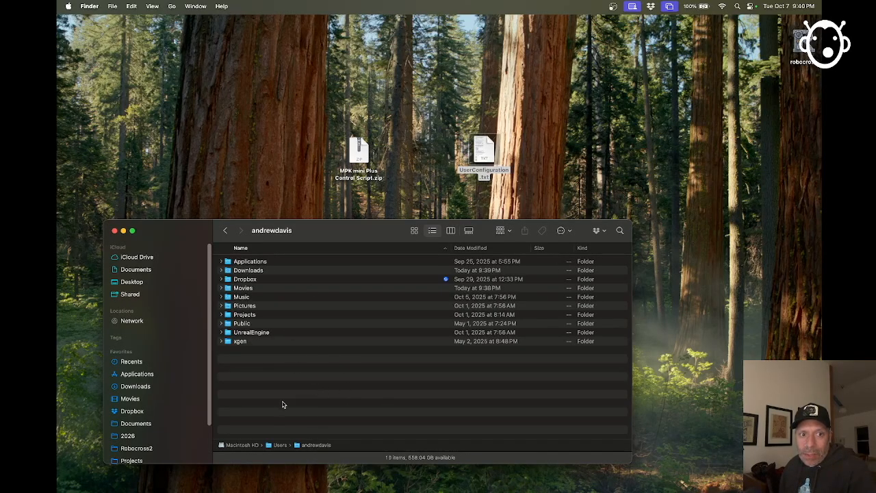
mouse_move(310, 399)
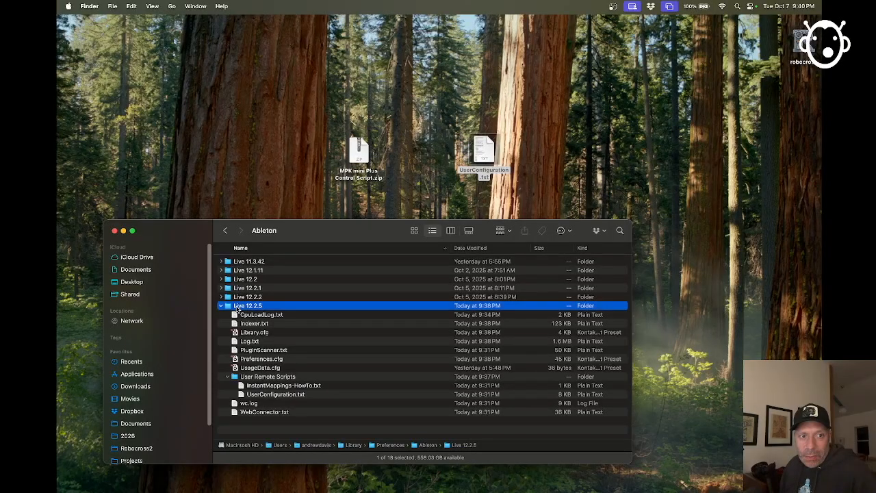
Step: Create a folder 'MPK Mini Plus CS' inside User Remote Scripts and move UserConfiguration.txt into it
double_click(249, 305)
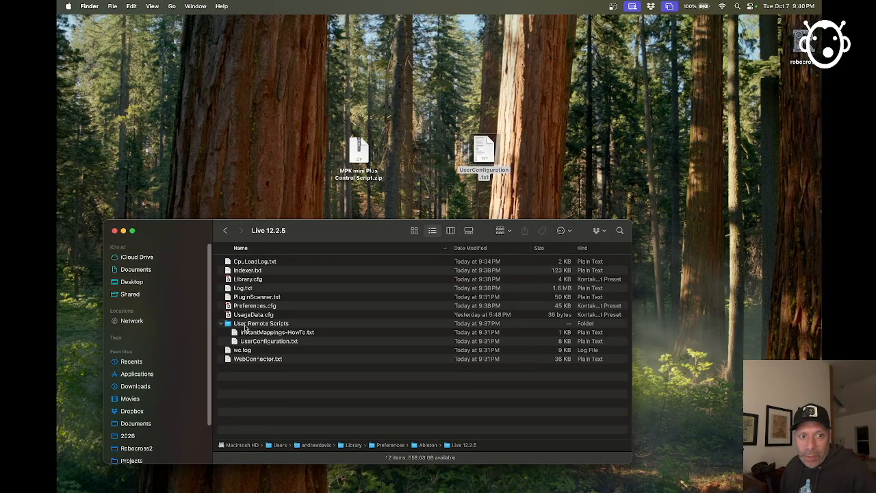
double_click(260, 323)
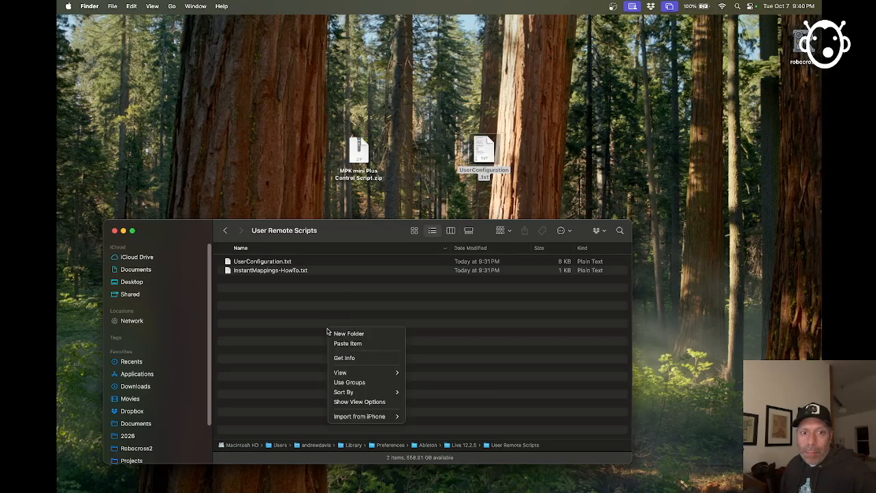
left_click(349, 334)
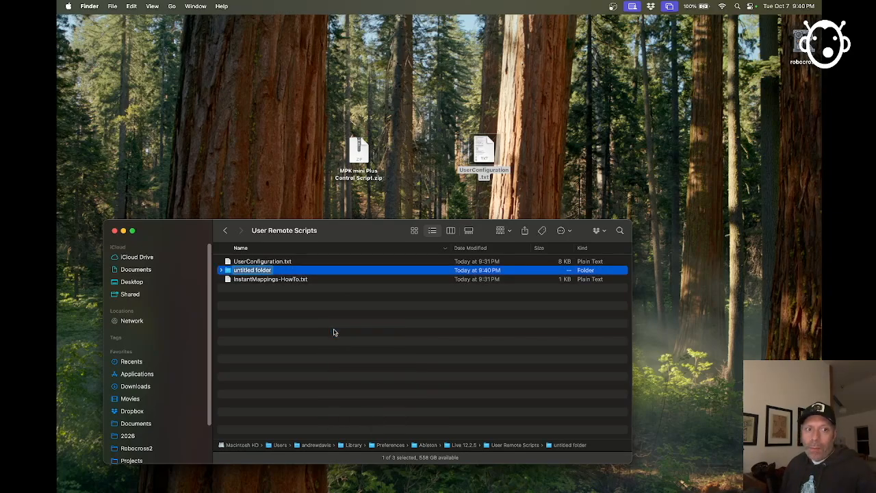
type("MPK Mini")
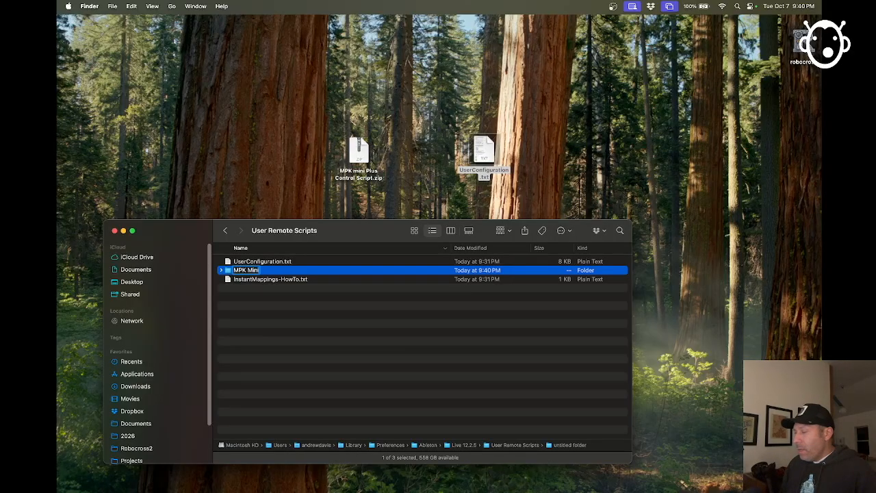
type("Plus CS")
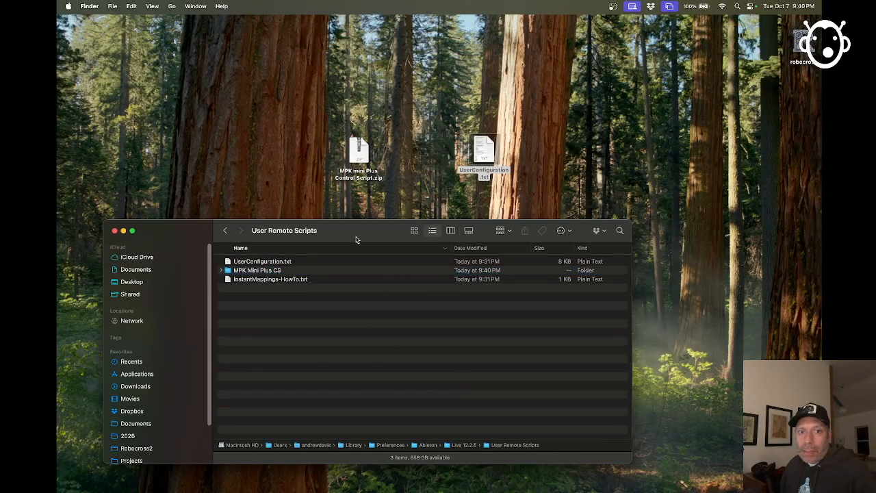
left_click(115, 230)
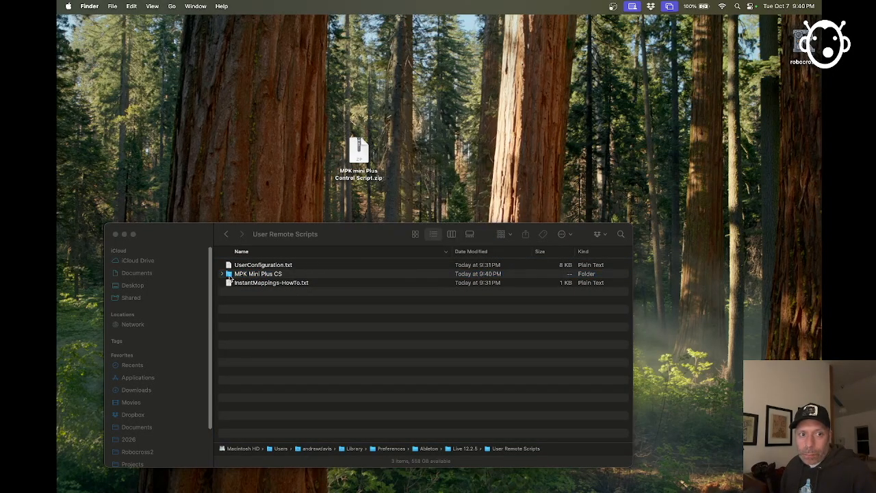
Step: Expand MPK Mini Plus CS to reveal UserConfiguration.txt inside it
left_click(222, 274)
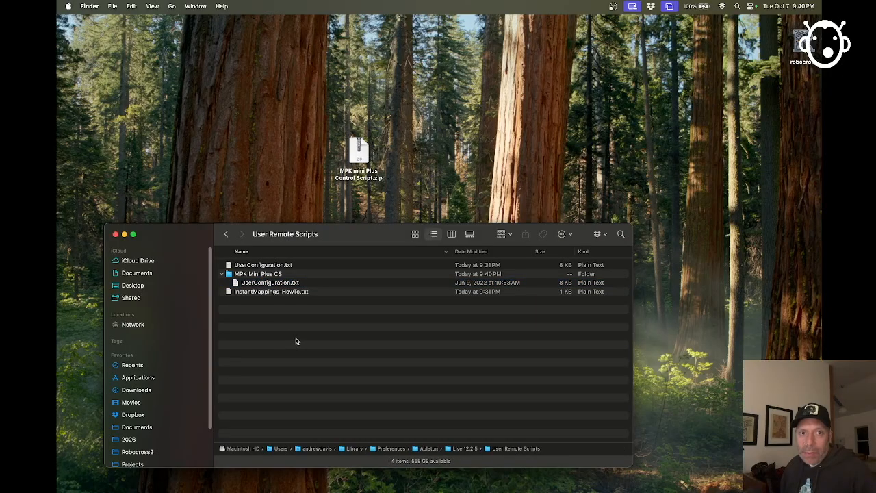
mouse_move(545, 104)
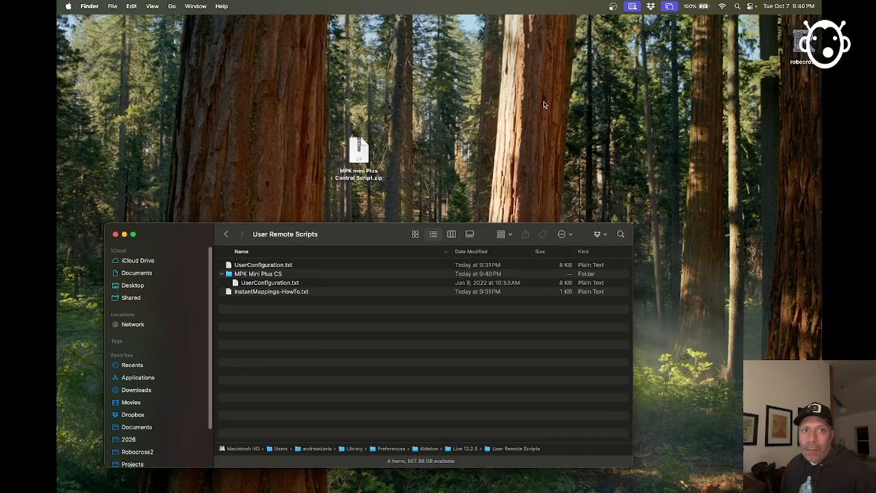
mouse_move(465, 118)
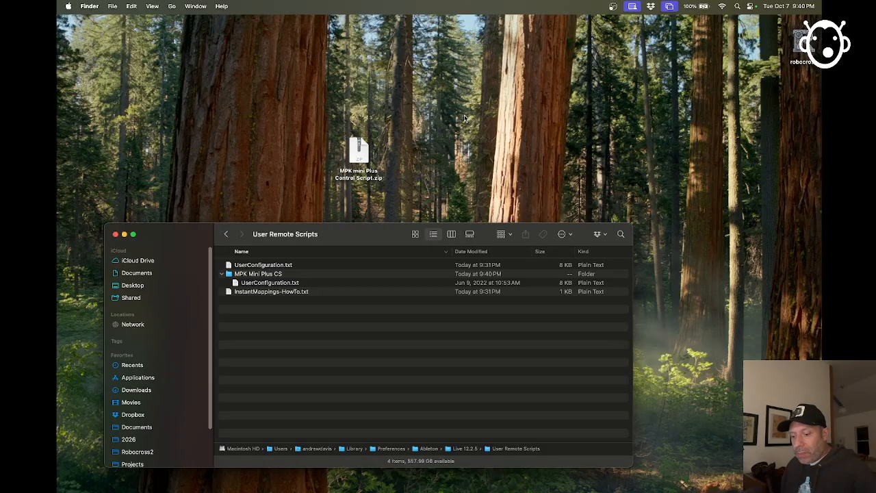
mouse_move(427, 186)
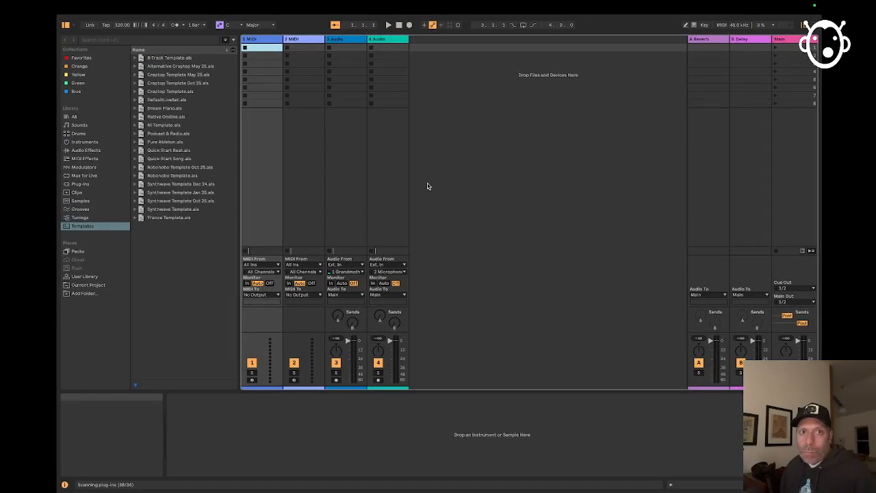
mouse_move(501, 214)
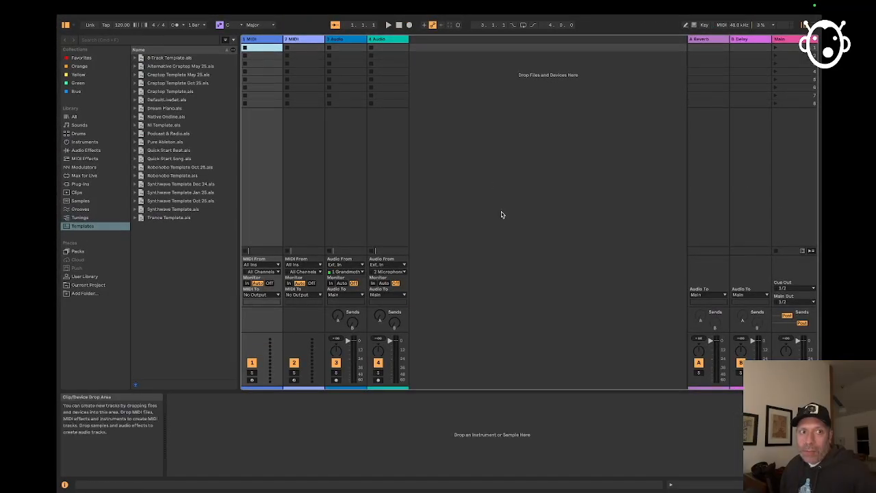
Step: Load the Trance Template.als set from the browser's Templates place
left_click(170, 218)
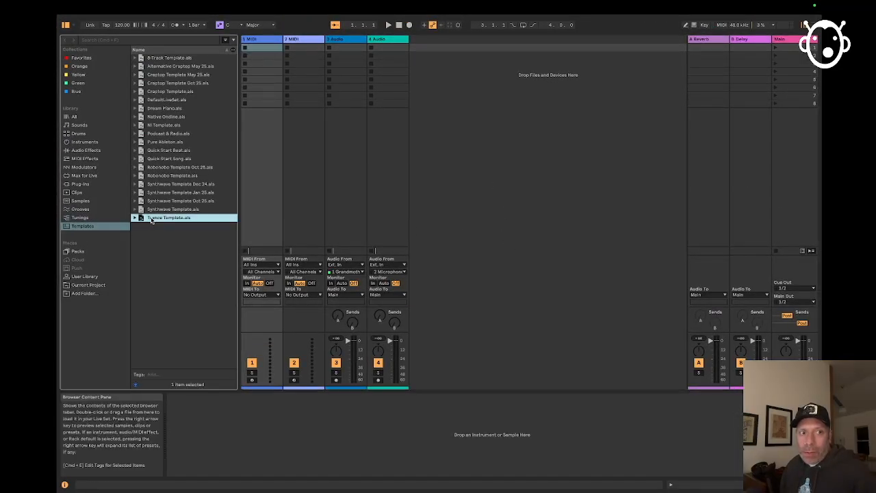
double_click(169, 217)
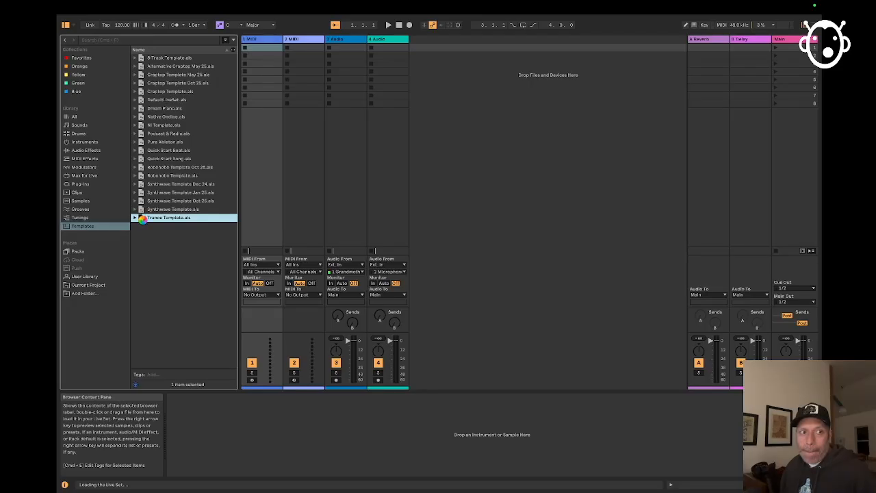
double_click(168, 216)
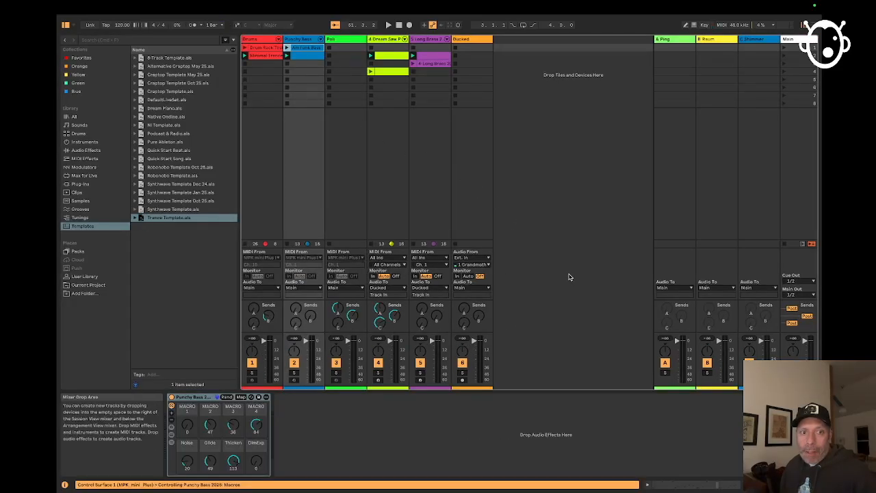
left_click(259, 38)
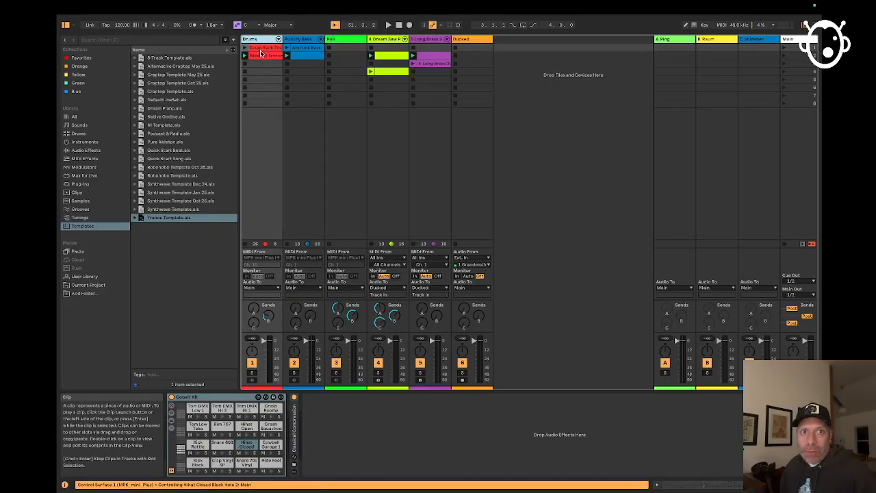
left_click(380, 39)
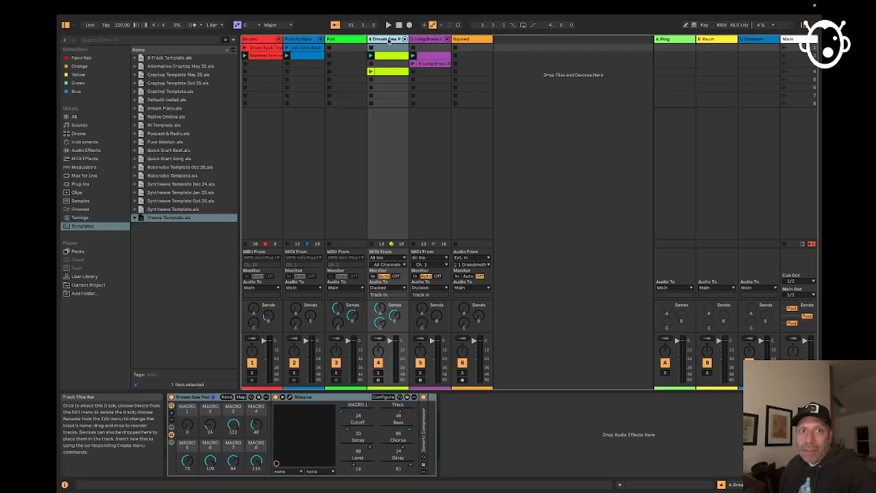
mouse_move(457, 298)
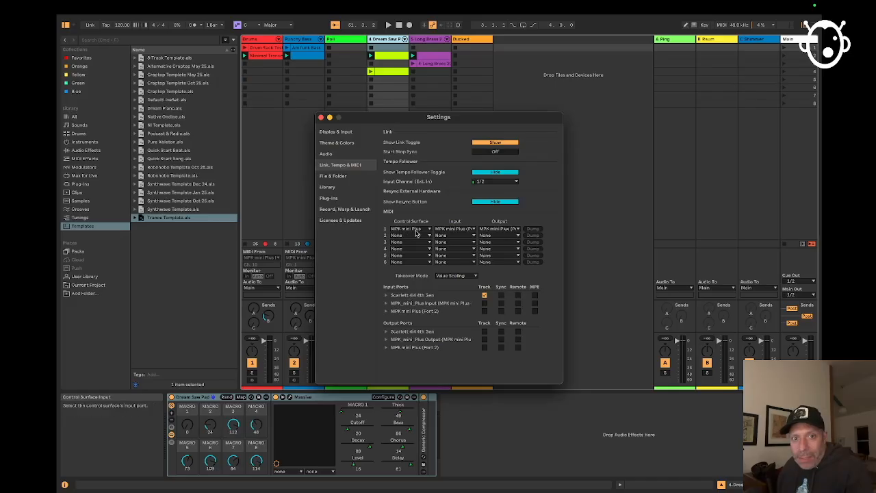
mouse_move(409, 235)
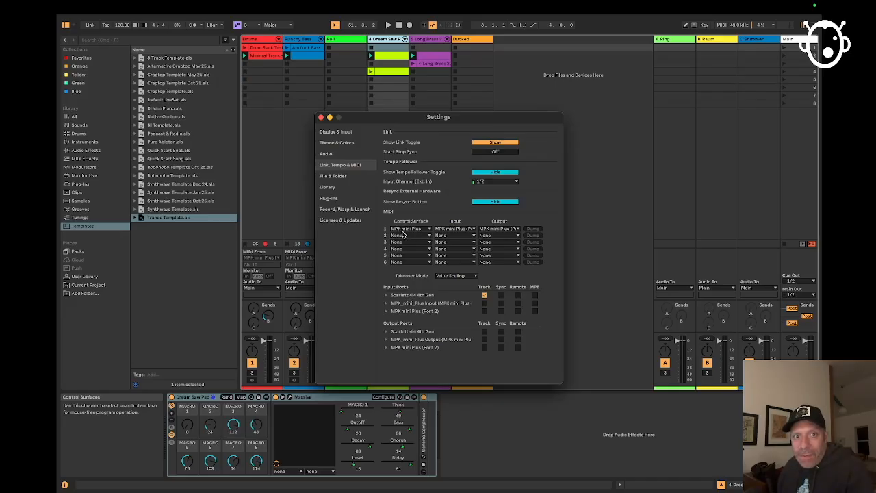
mouse_move(446, 234)
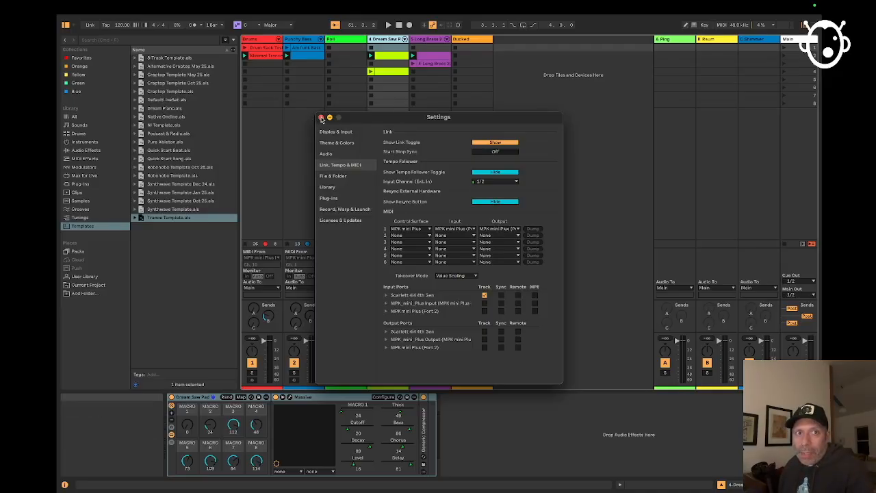
left_click(320, 118)
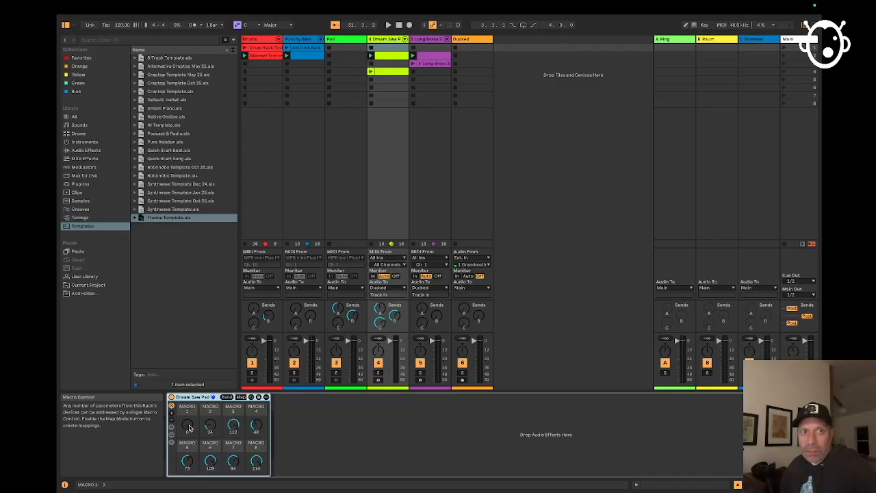
Step: In Live's Link, Tempo & MIDI settings, choose MPK mini Plus as the control surface
left_click(107, 6)
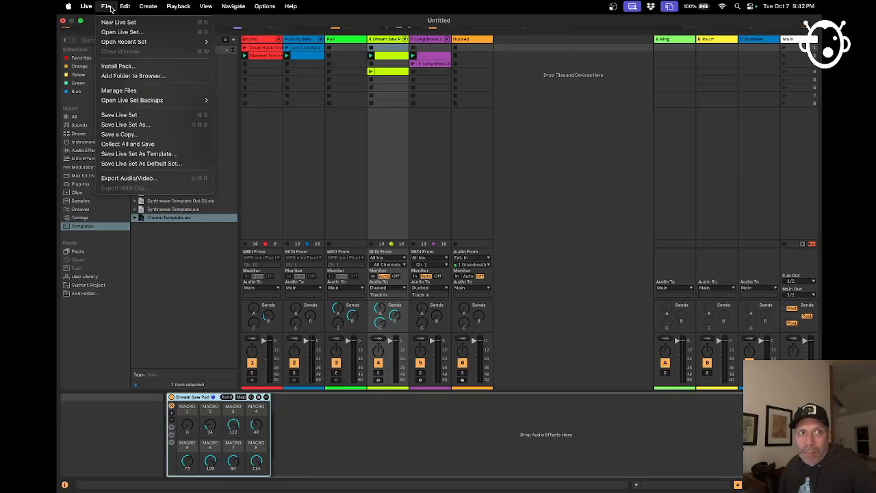
left_click(85, 6)
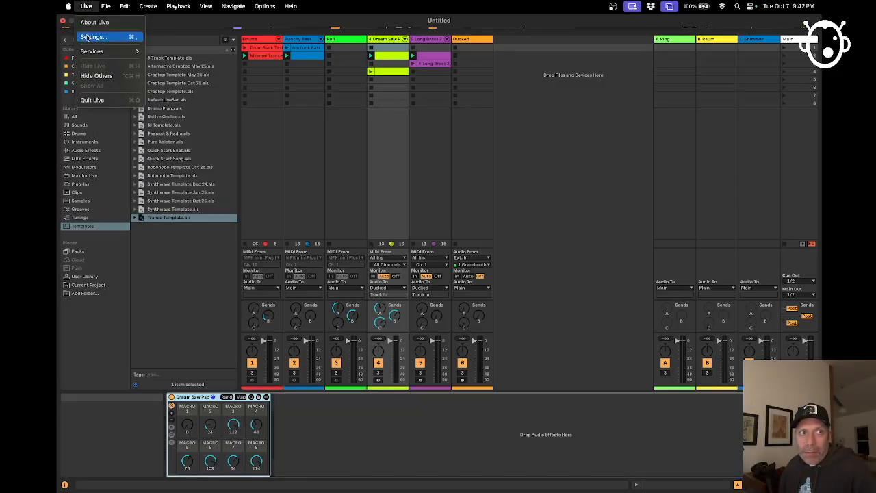
left_click(93, 35)
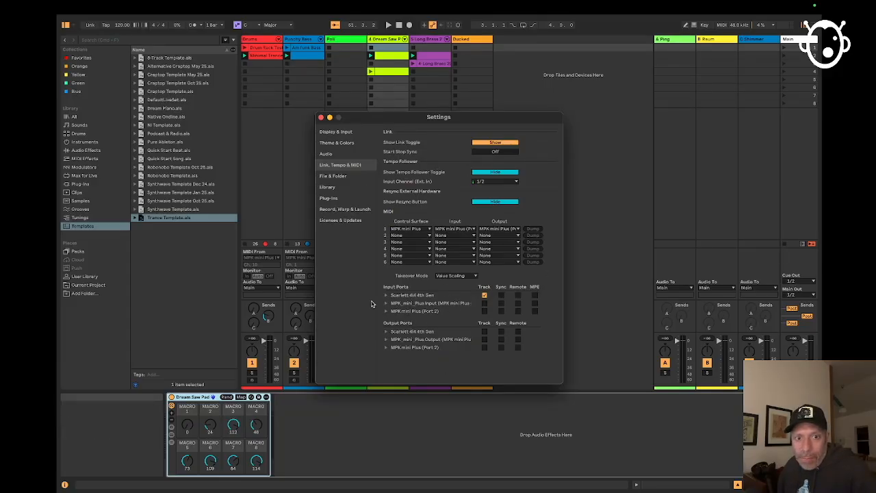
left_click(409, 229)
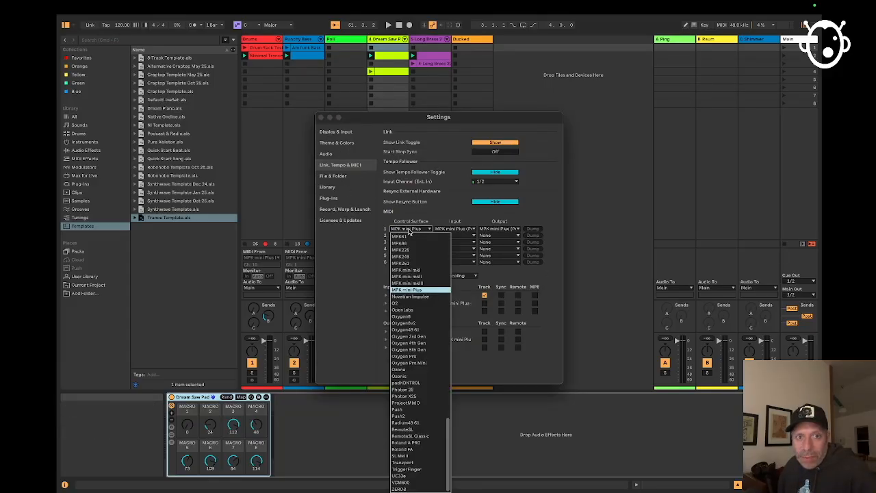
mouse_move(457, 423)
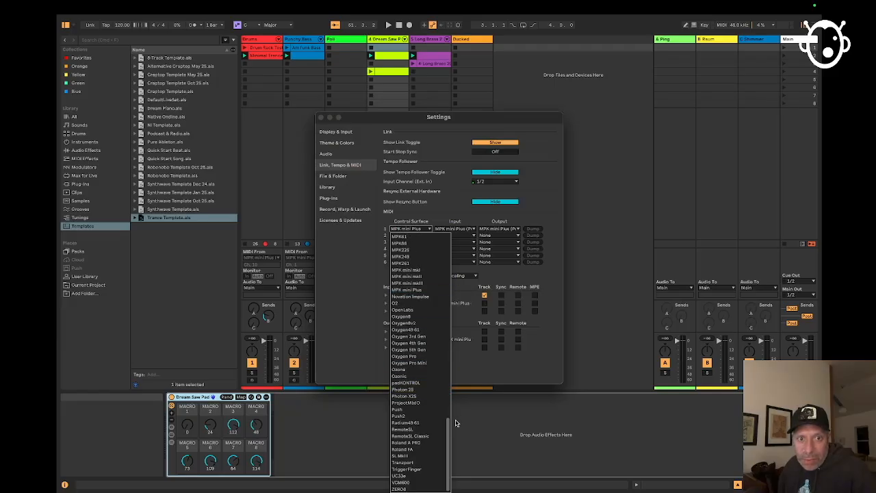
scroll("up", 3)
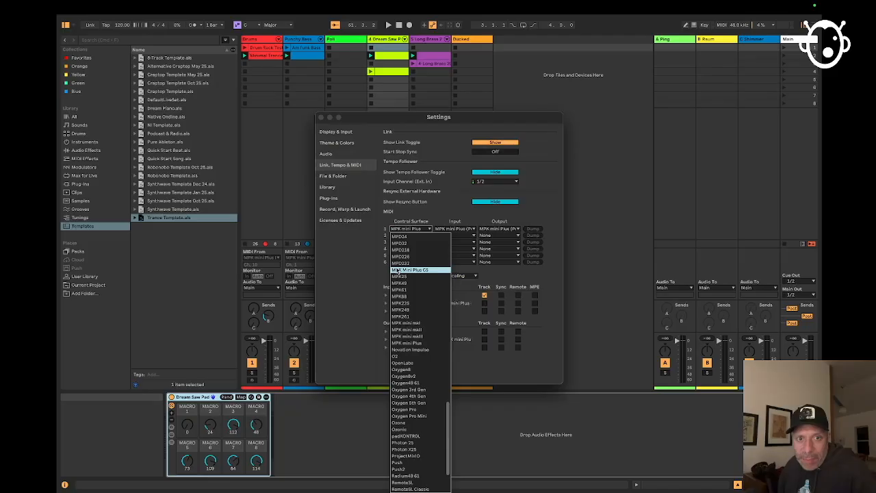
left_click(411, 270)
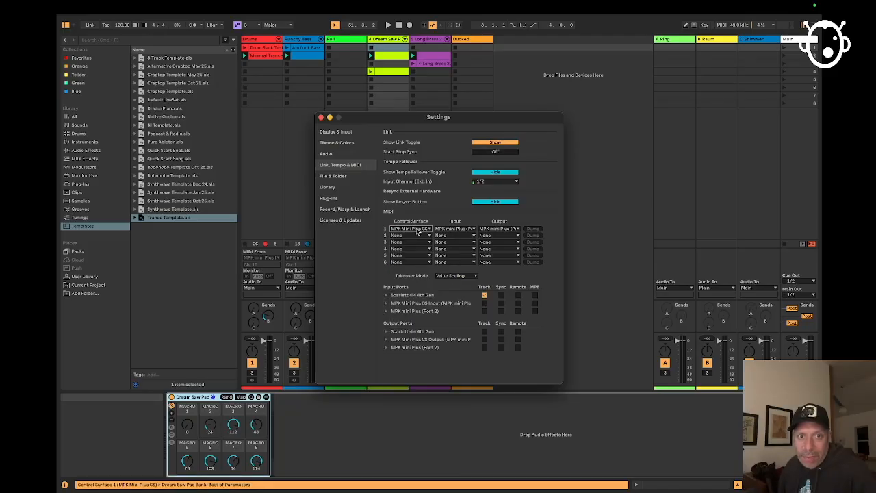
mouse_move(411, 235)
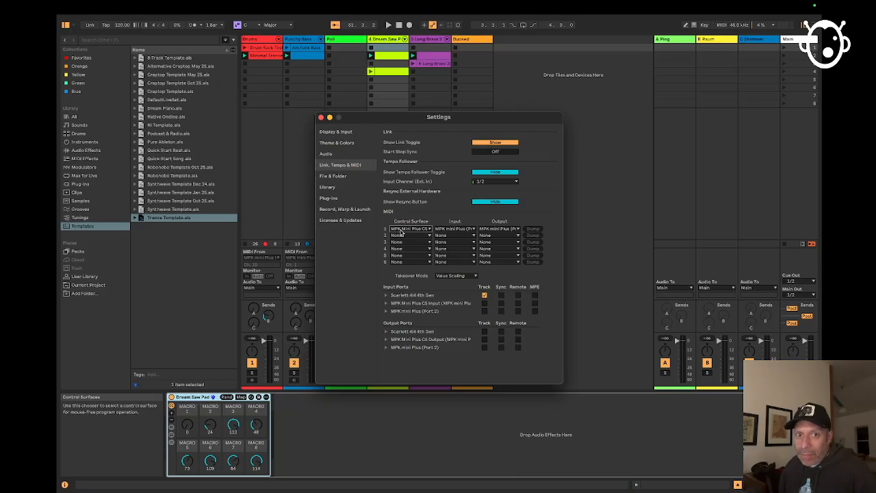
mouse_move(416, 230)
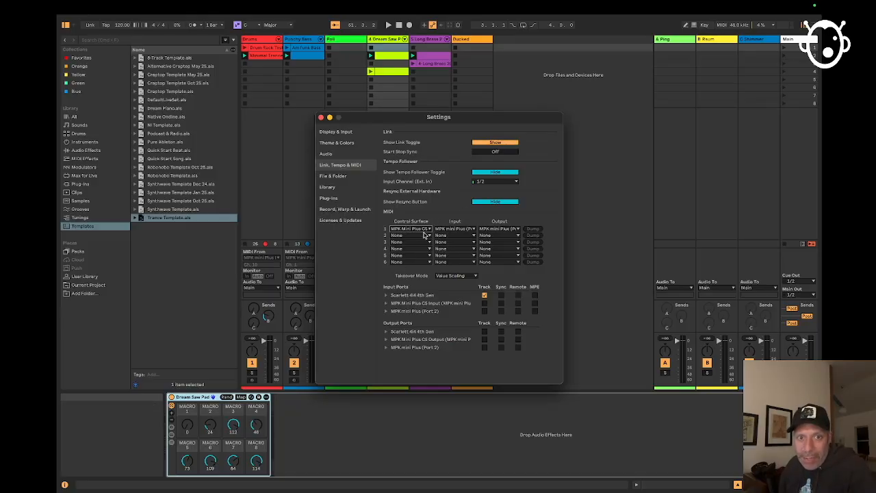
Step: Set the surface's Input and Output ports to the MPK mini Plus and enable Remote on its input
left_click(455, 236)
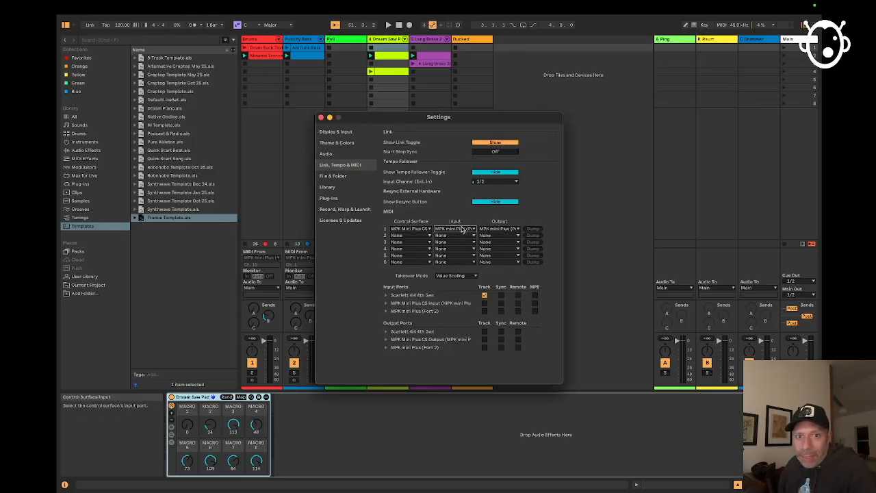
left_click(500, 227)
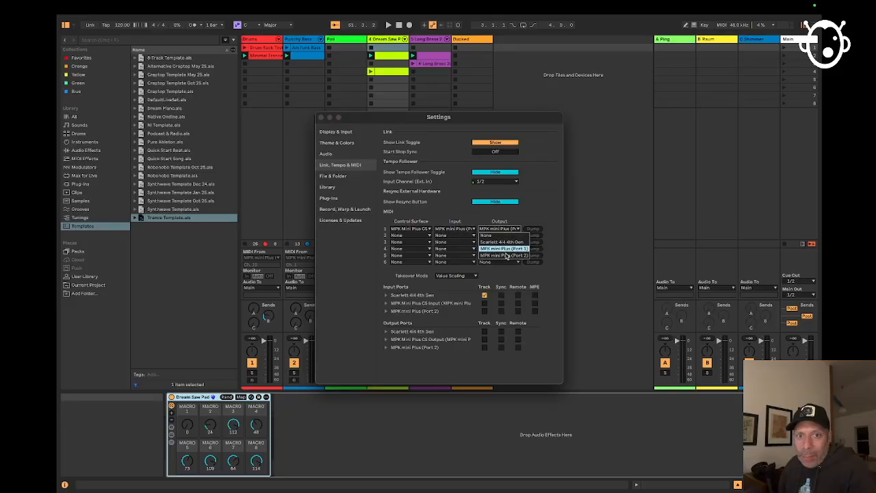
left_click(500, 262)
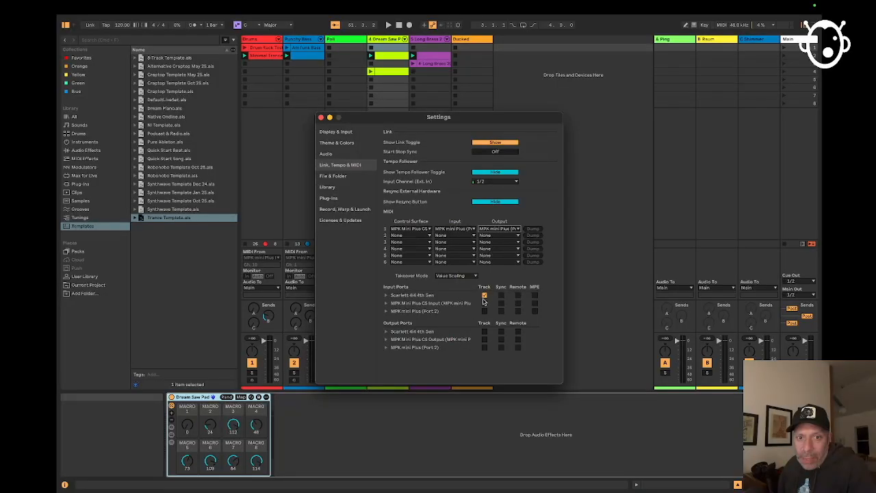
mouse_move(484, 304)
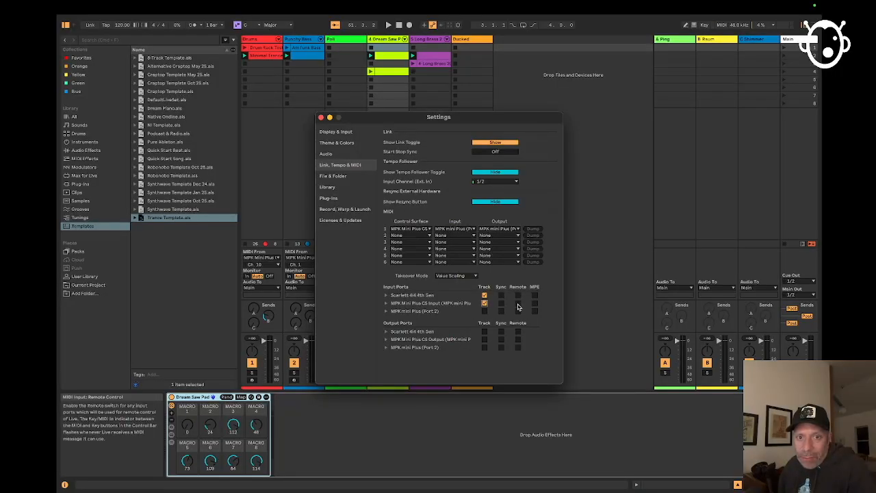
left_click(518, 303)
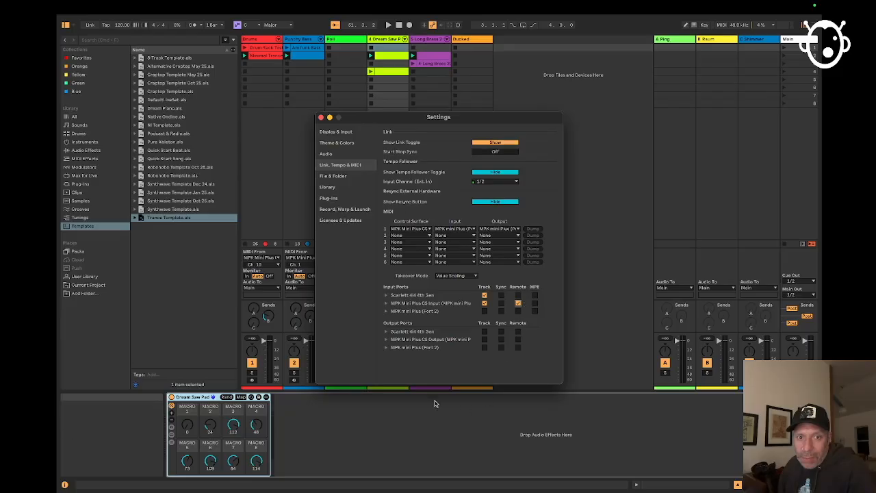
mouse_move(408, 337)
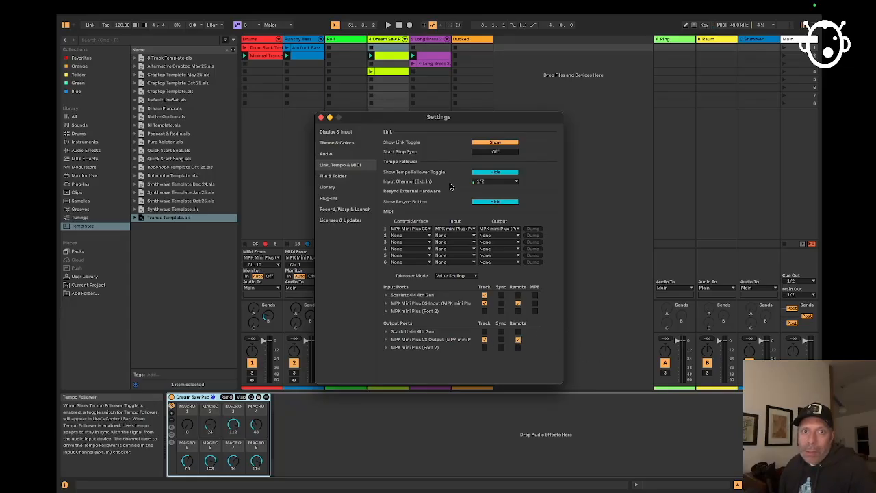
left_click_drag(437, 117, 461, 134)
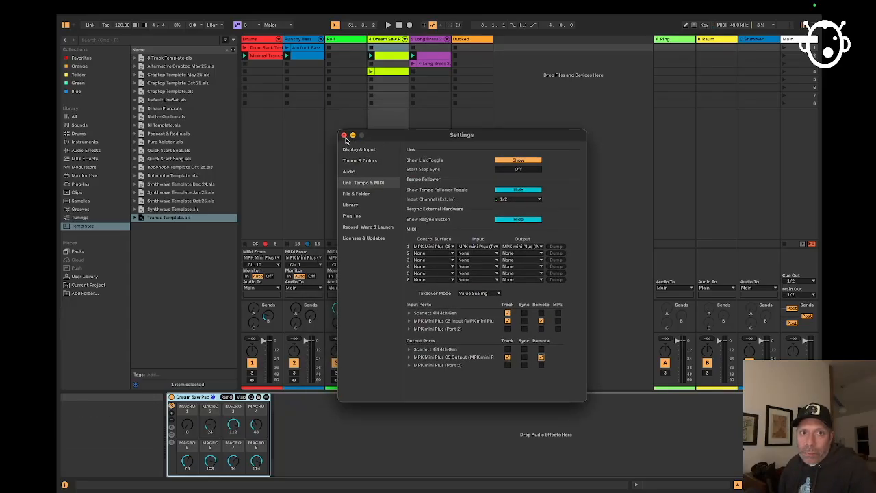
Step: Close Settings and select the Groove Sea Pad track to show its macro rack
left_click(345, 136)
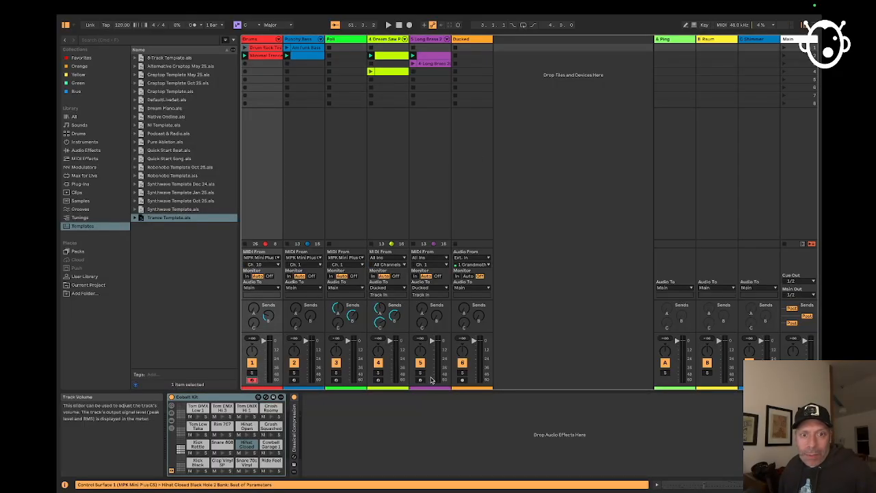
left_click(386, 363)
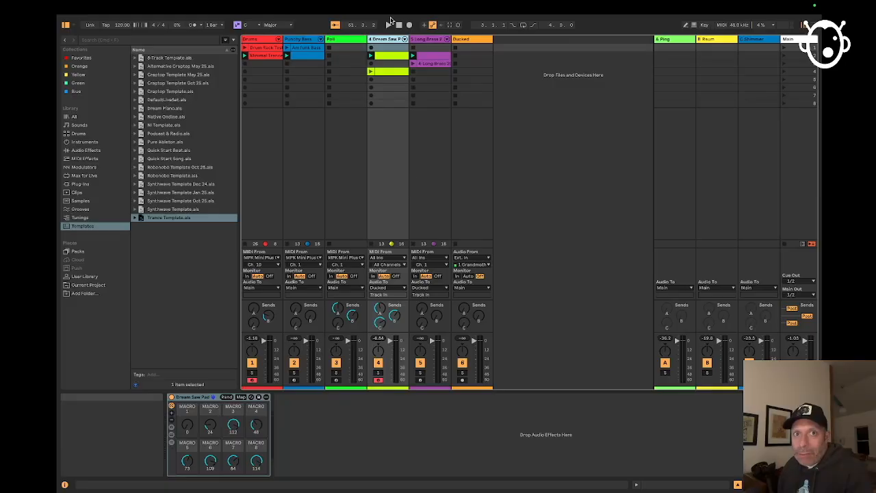
mouse_move(378, 271)
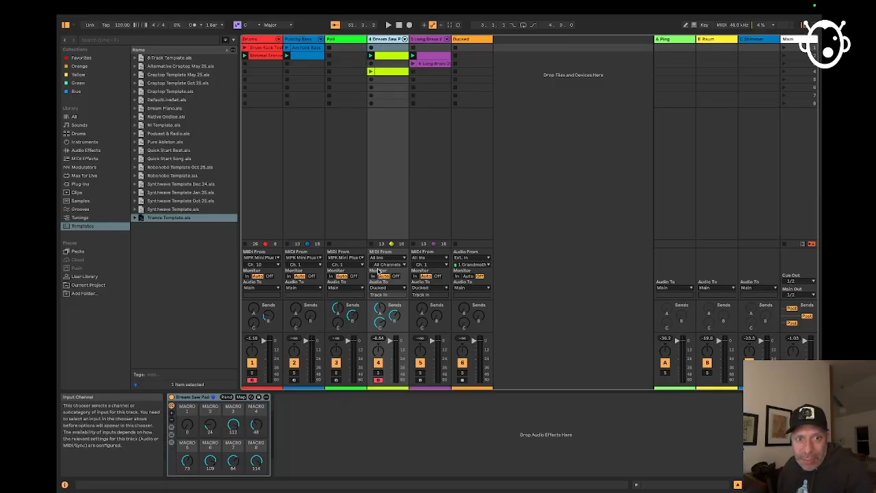
Step: Change the pad track's MIDI From channel from All Channels to a single channel
left_click(387, 264)
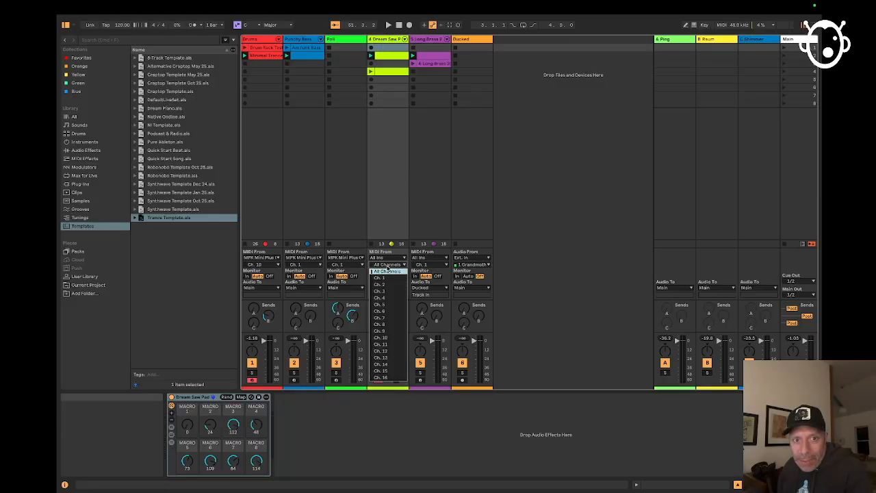
left_click(389, 277)
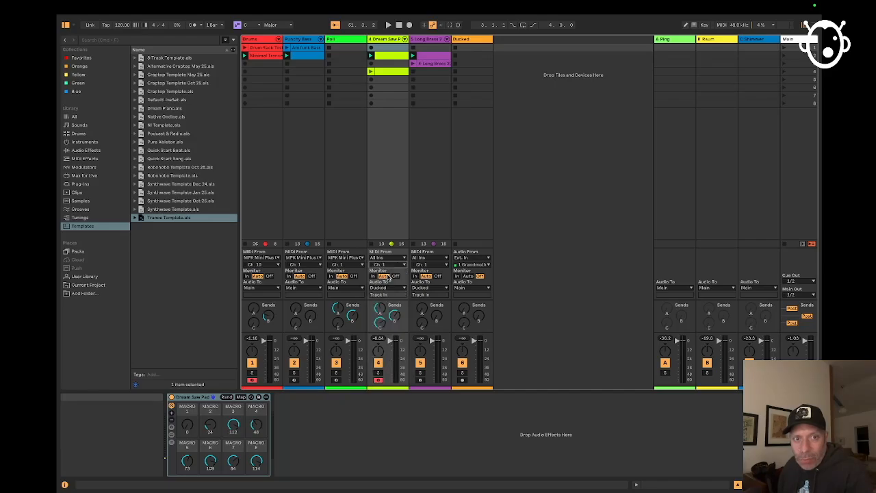
left_click(261, 265)
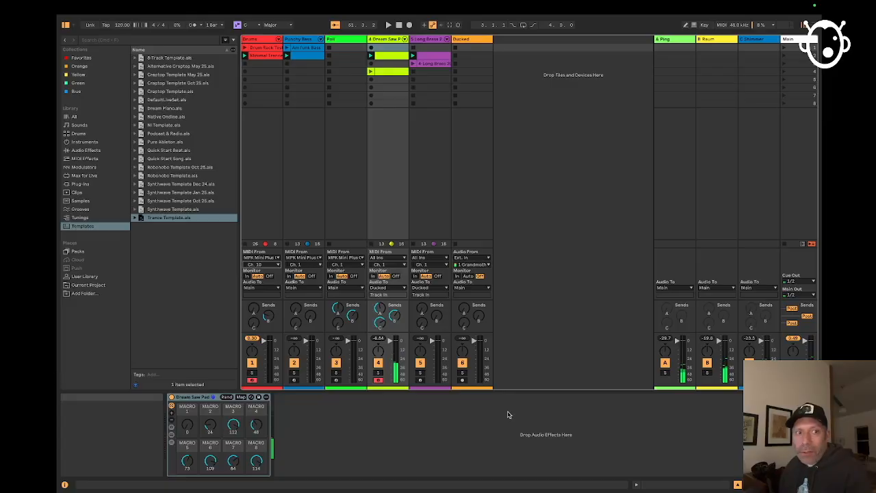
mouse_move(579, 356)
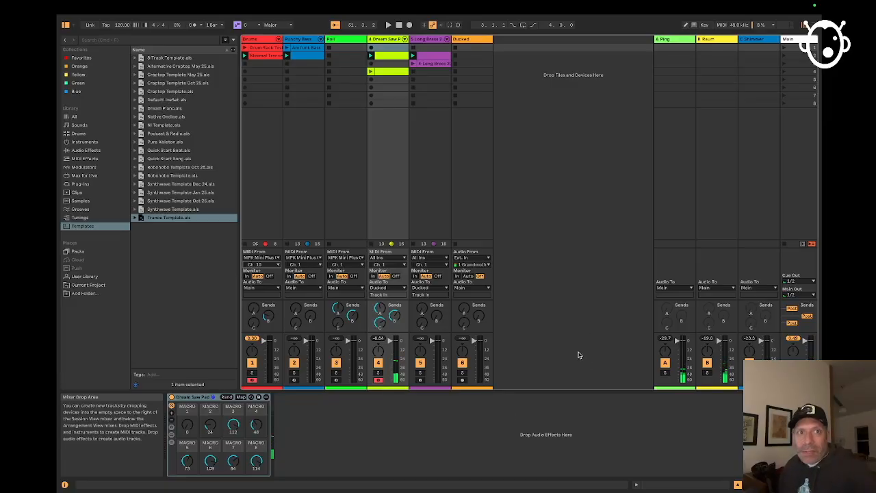
mouse_move(566, 274)
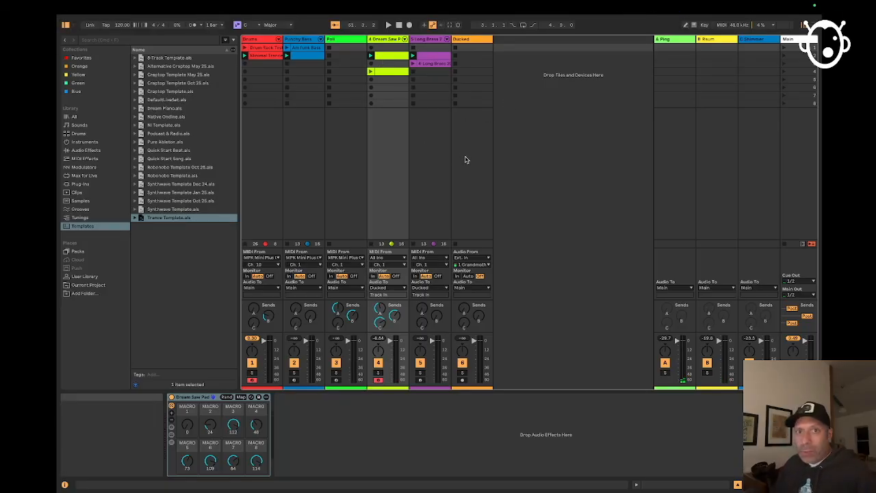
mouse_move(550, 115)
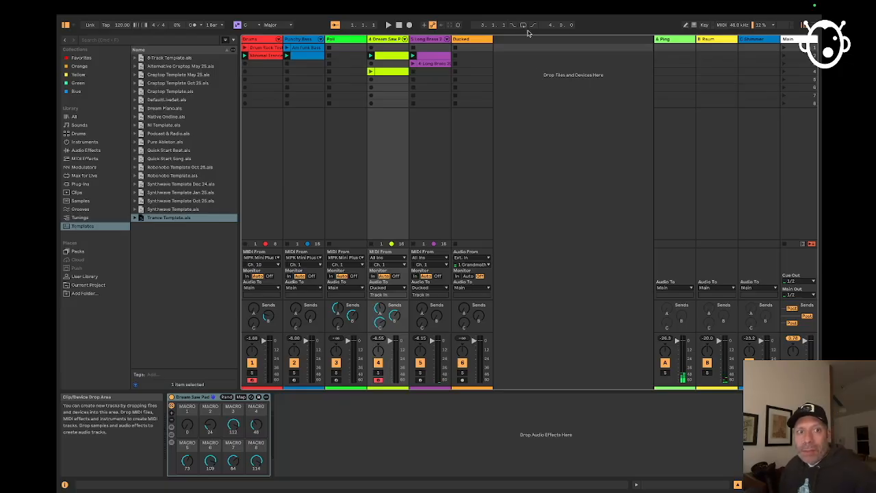
mouse_move(558, 115)
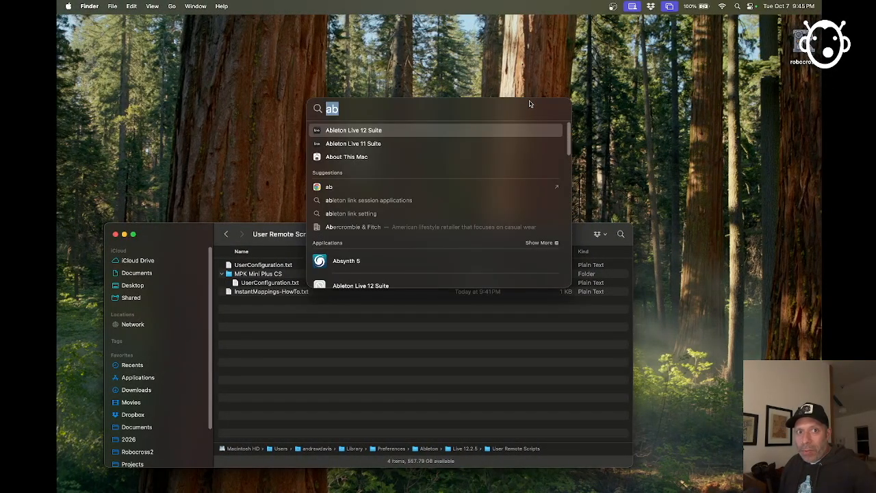
Step: Launch the Akai MPK mini Plus Program Editor via Spotlight search 'mpk'
type("mpk")
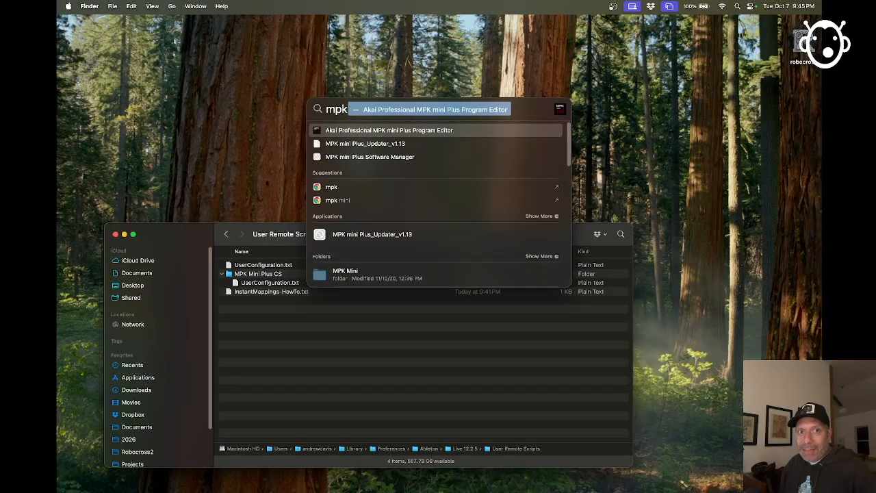
left_click(389, 130)
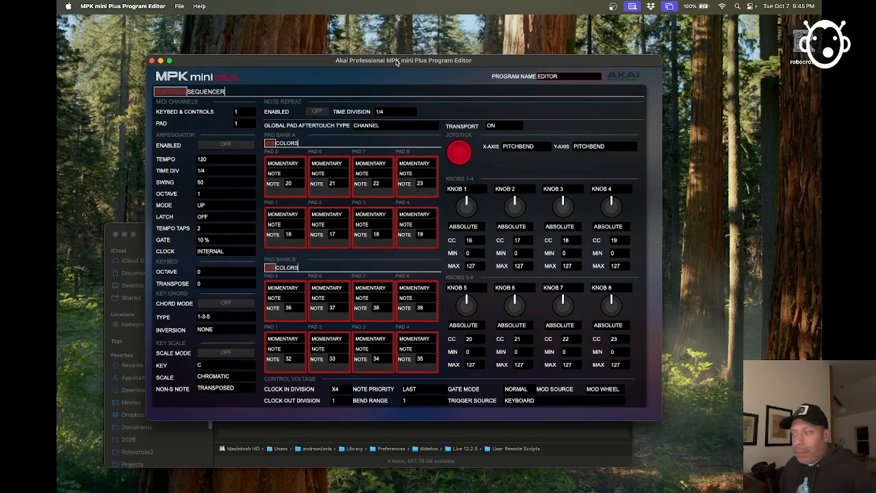
mouse_move(142, 43)
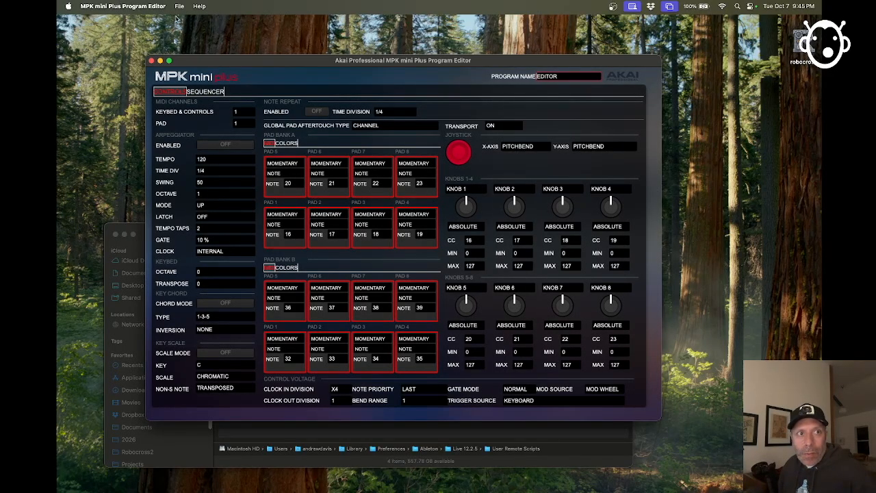
Step: Retrieve the stored AbletonLive program from the keyboard via Get Program (pads ch 10, knobs CC 1–8)
left_click(179, 6)
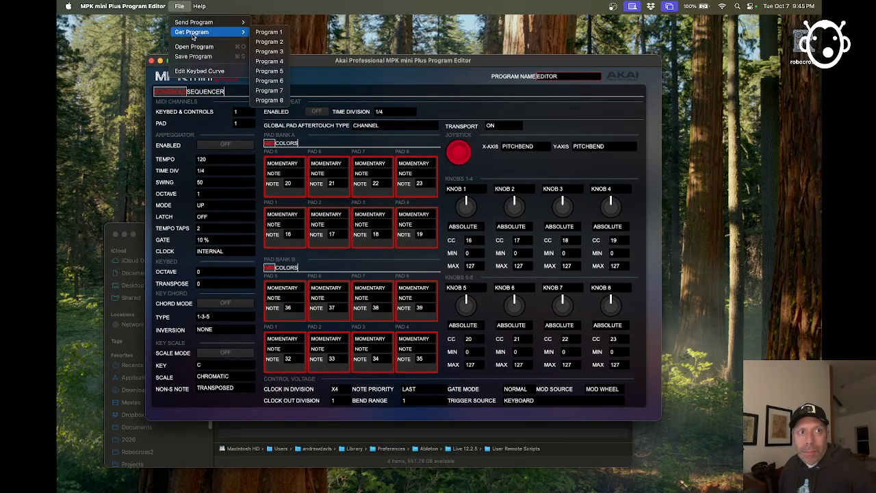
mouse_move(217, 39)
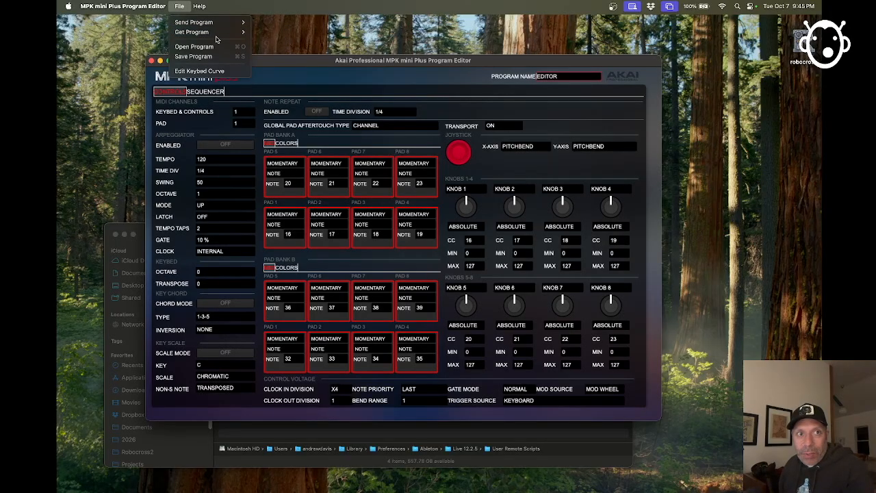
left_click(269, 43)
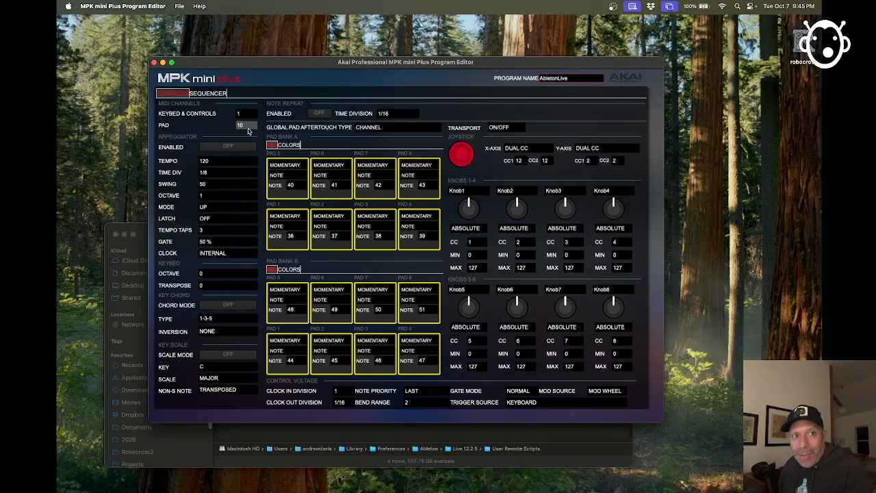
mouse_move(252, 131)
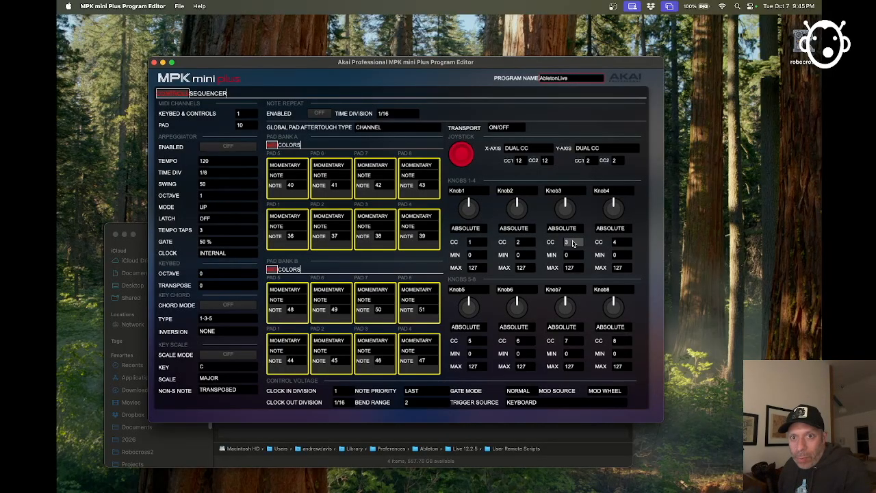
left_click(517, 241)
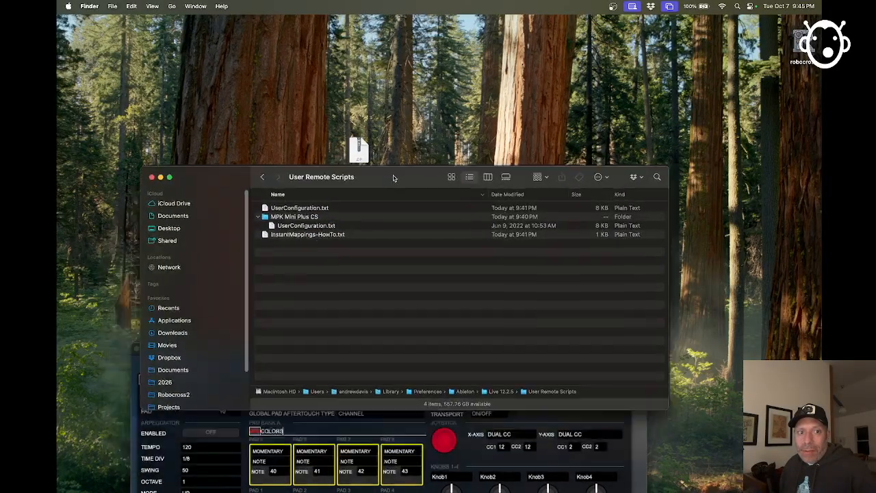
Step: Review UserConfiguration.txt's [DeviceControls] section showing Encoder1–8 on 70–77, then return to the editor
double_click(306, 225)
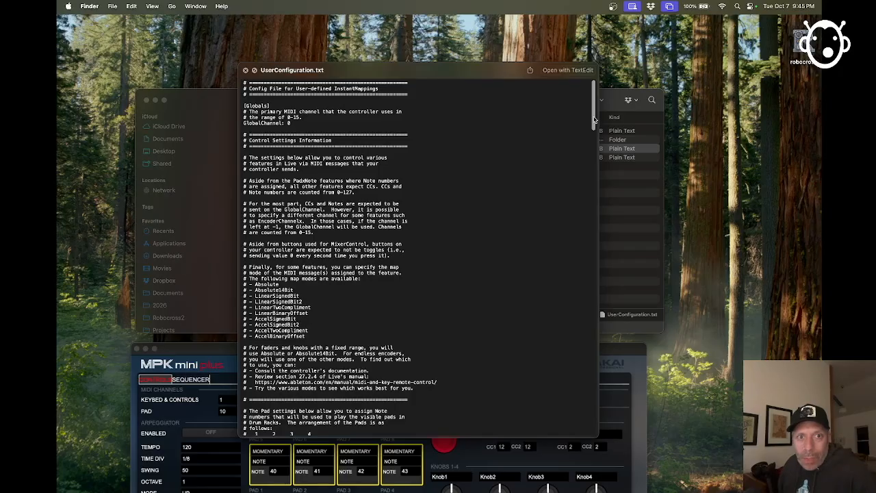
scroll("down", 3)
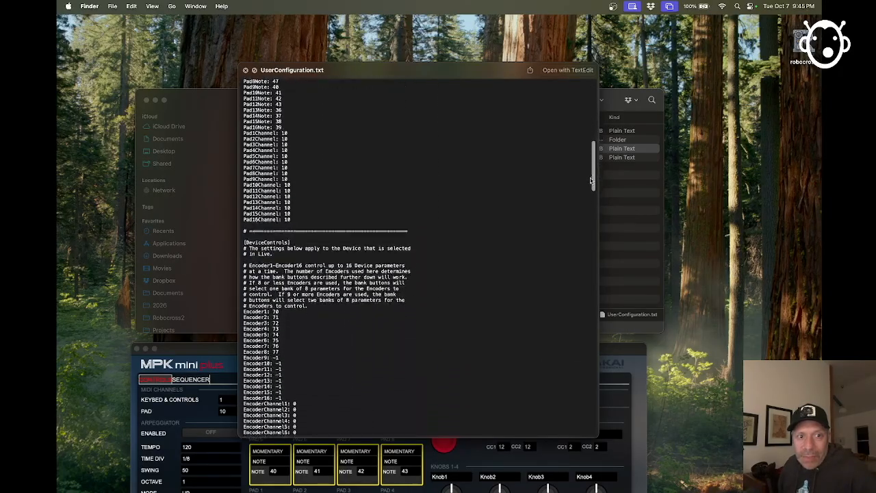
scroll("down", 3)
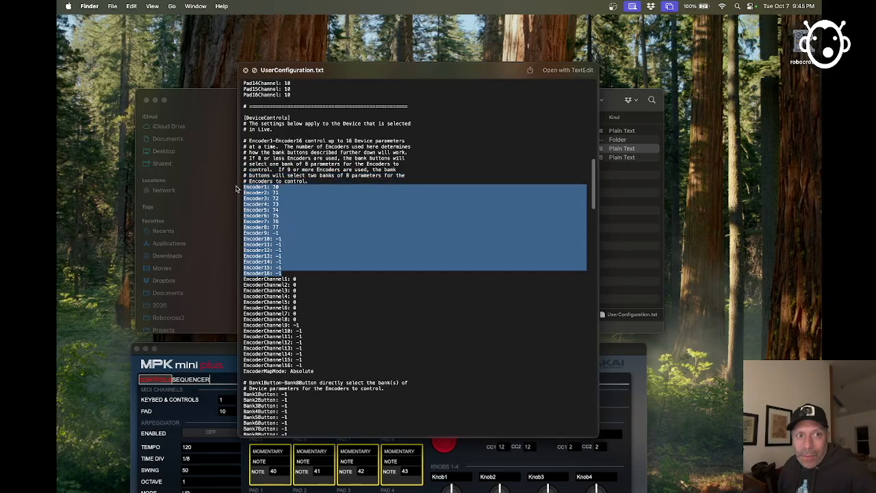
left_click(282, 199)
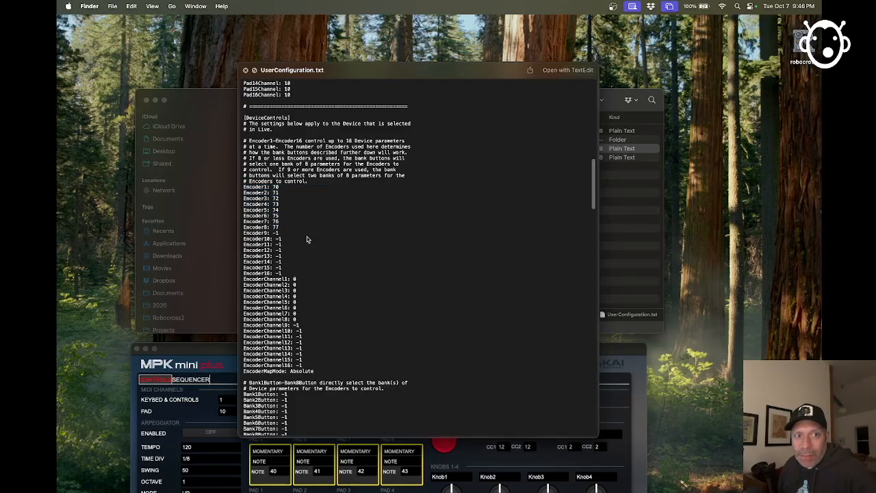
mouse_move(326, 219)
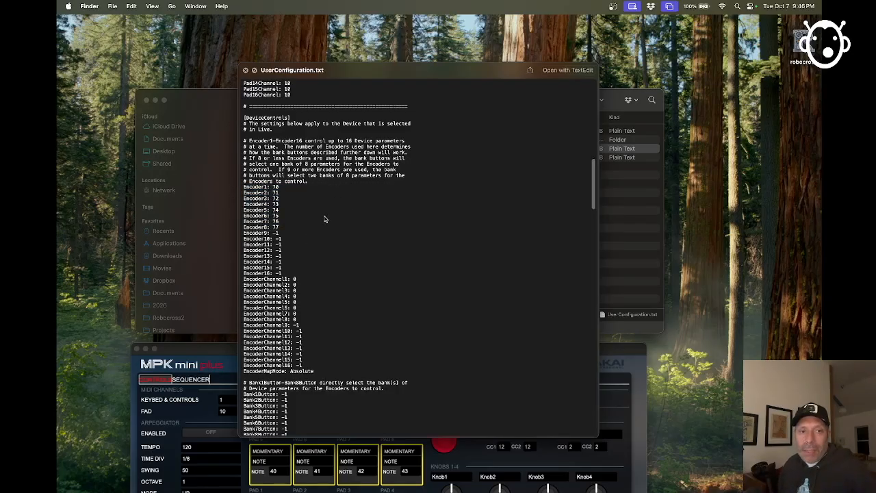
mouse_move(297, 230)
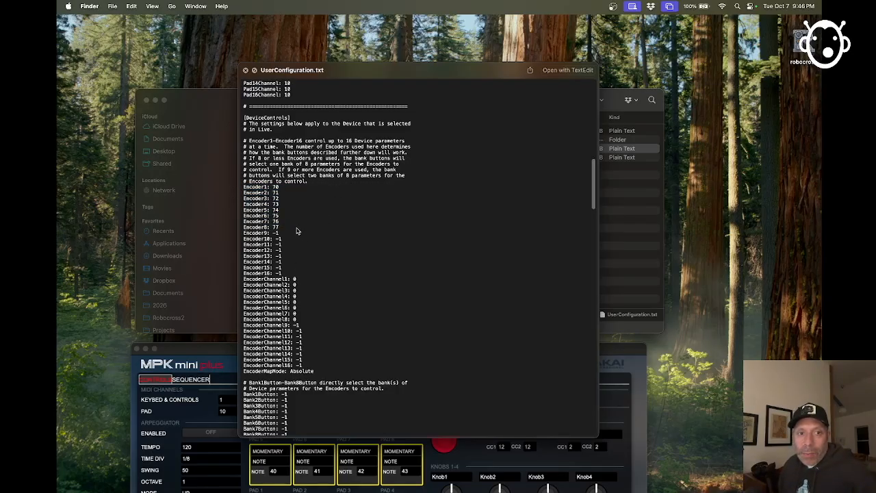
mouse_move(309, 253)
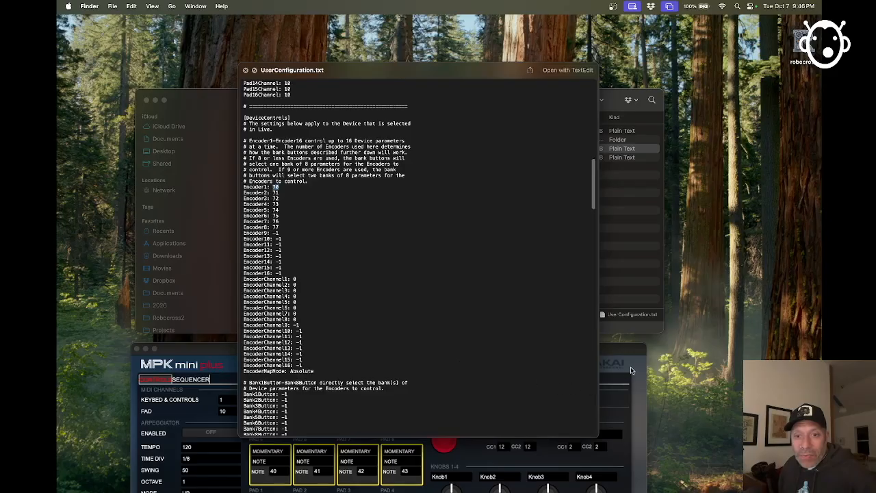
left_click(389, 356)
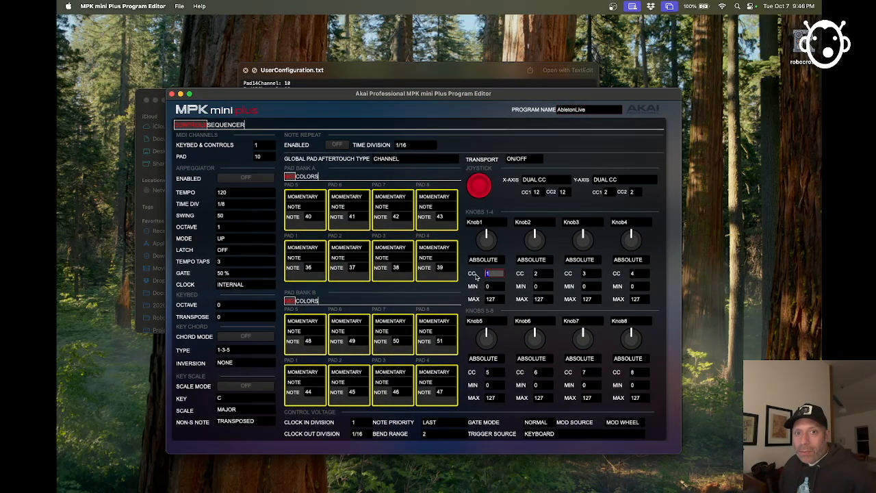
Step: Reassign Knob1–Knob8 to CC 70, 71, 72, 73, 74, 75, 76, 77
left_click(495, 273)
type("70")
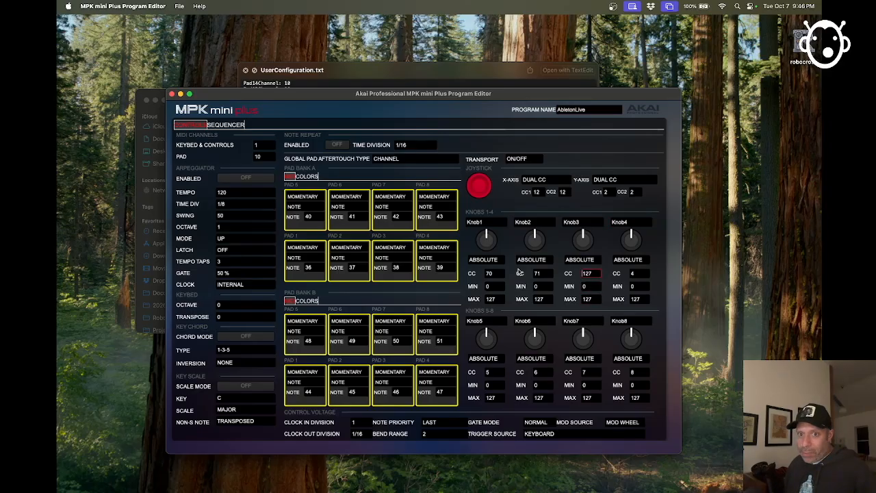
triple_click(586, 274)
type("72")
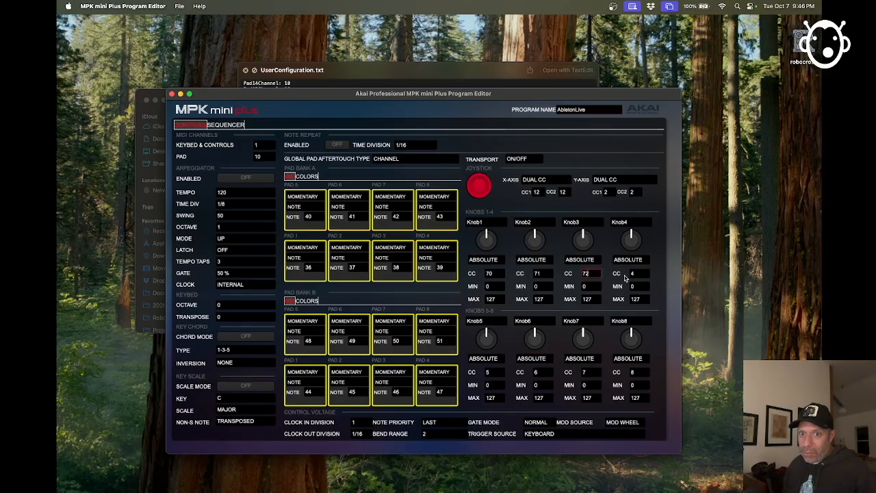
left_click(632, 274)
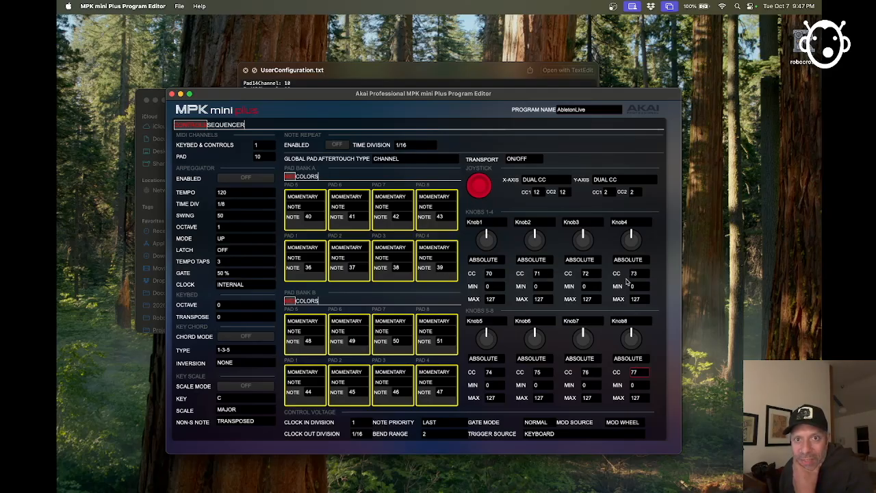
mouse_move(395, 98)
type("4")
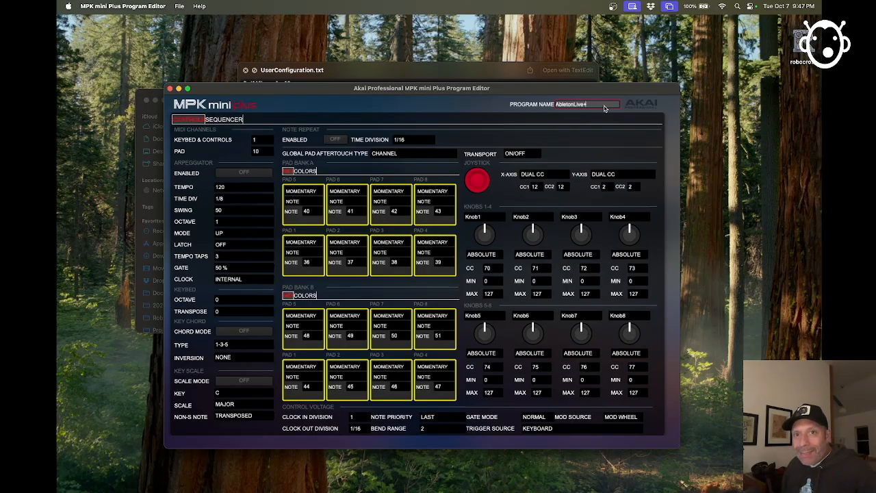
mouse_move(599, 109)
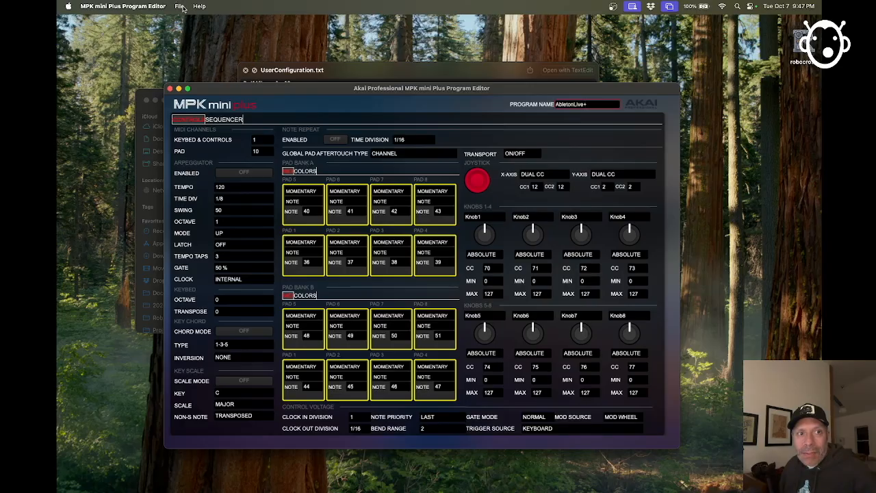
Step: Send the renamed AbletonLive+ program to the keyboard's RAM and confirm success
left_click(178, 6)
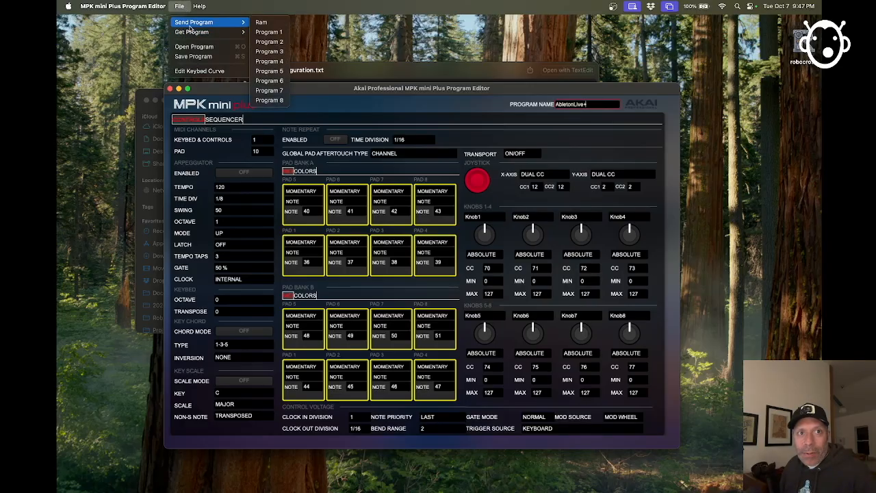
mouse_move(261, 22)
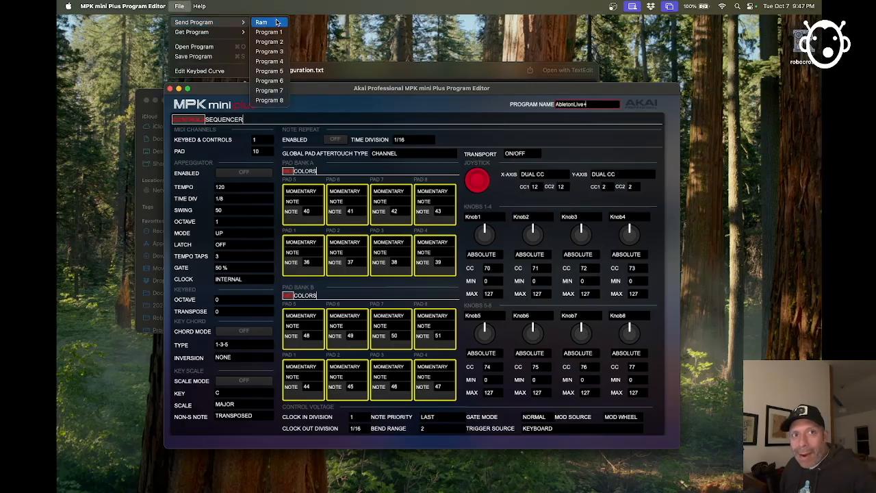
left_click(266, 22)
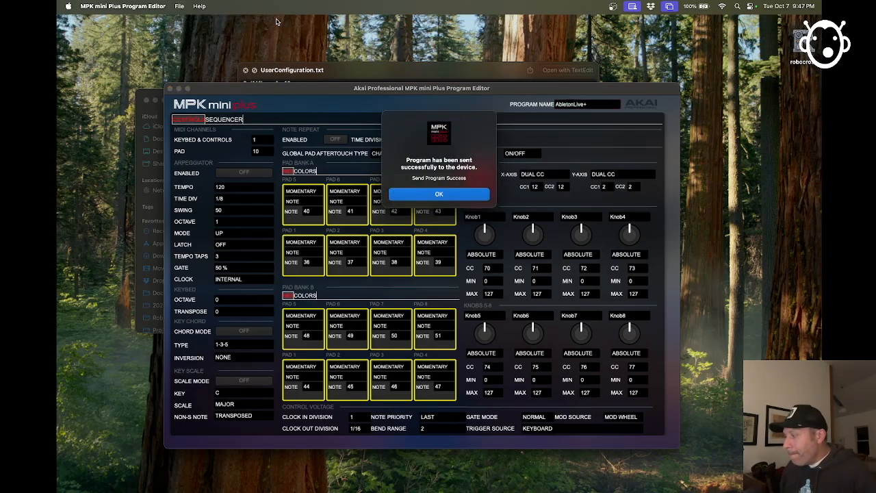
mouse_move(408, 175)
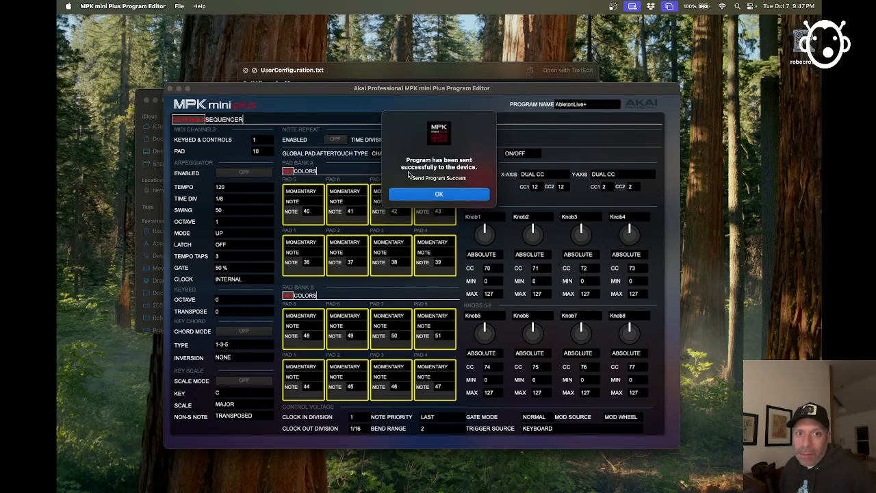
left_click(438, 195)
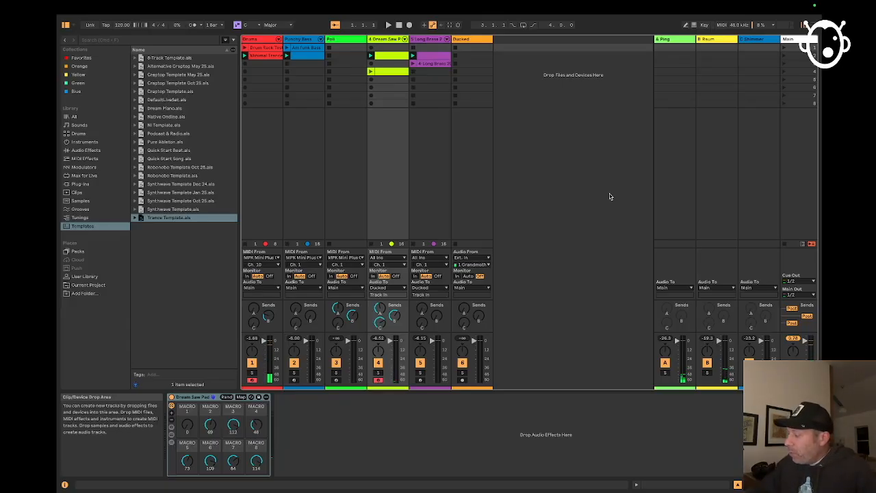
left_click(389, 25)
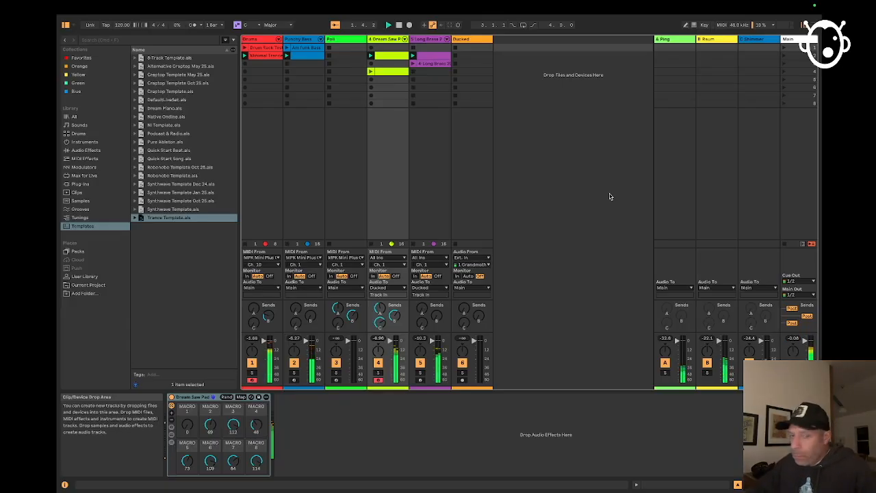